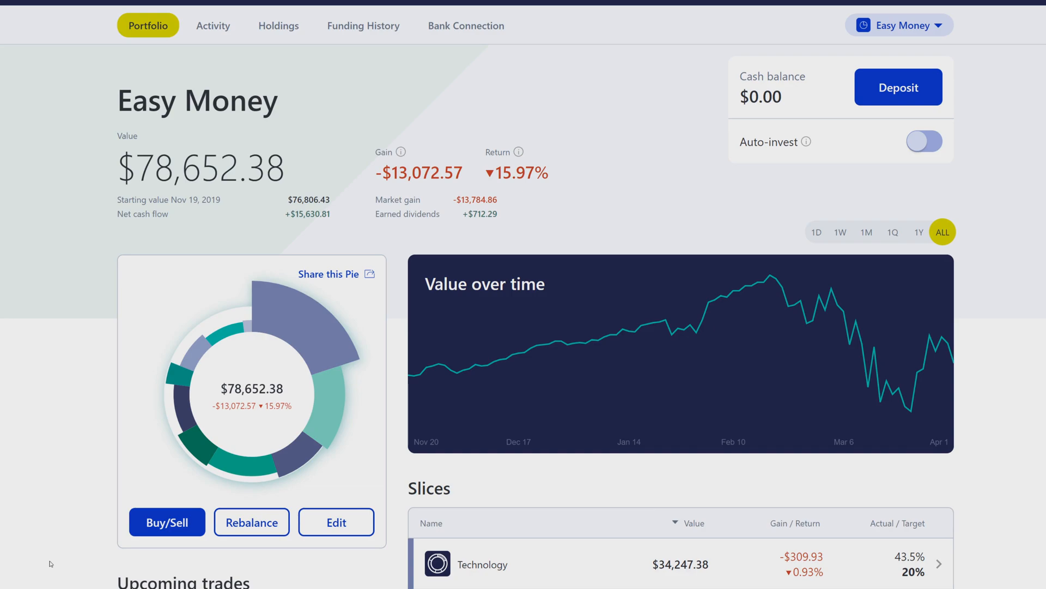
pyautogui.moveTo(31, 563)
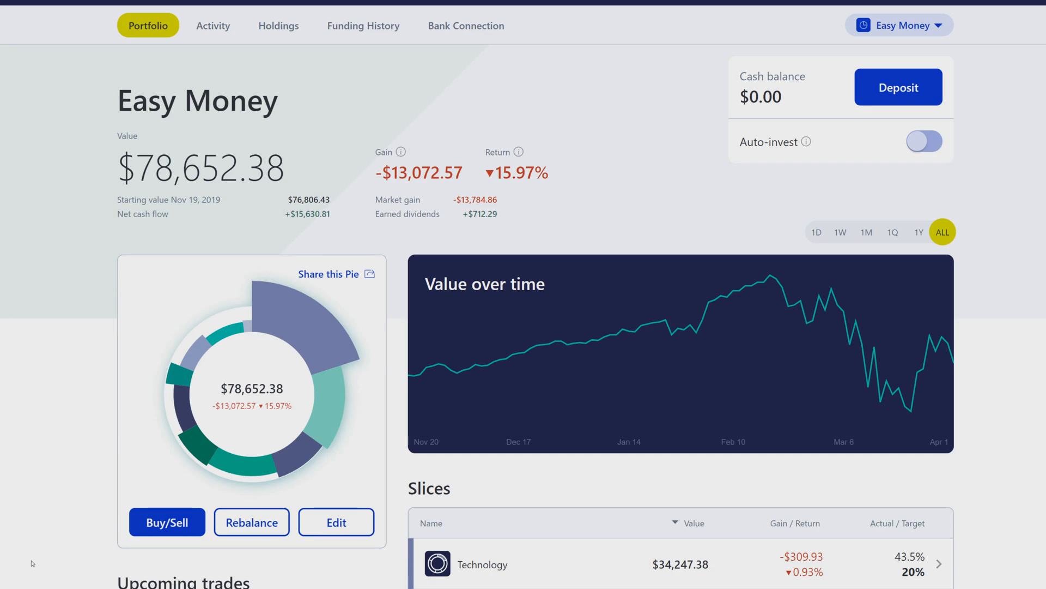
pyautogui.moveTo(109, 146)
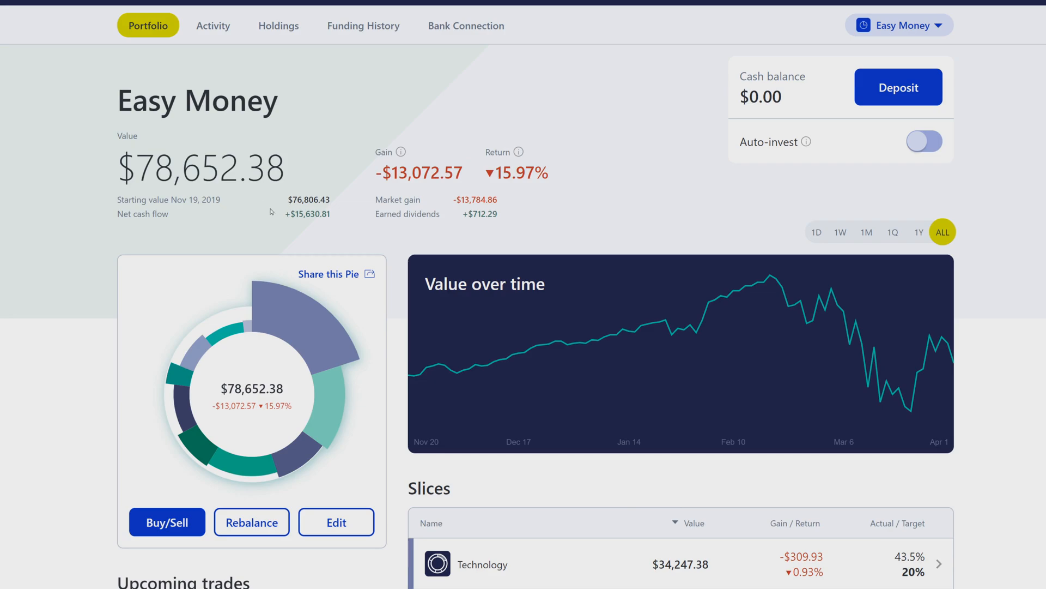
pyautogui.moveTo(264, 211)
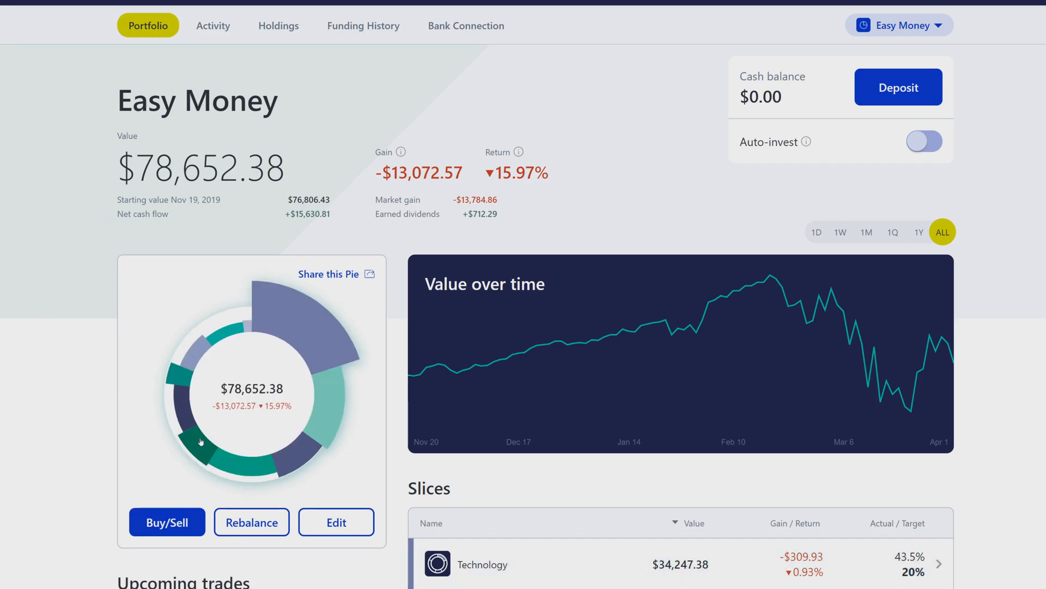
pyautogui.moveTo(74, 432)
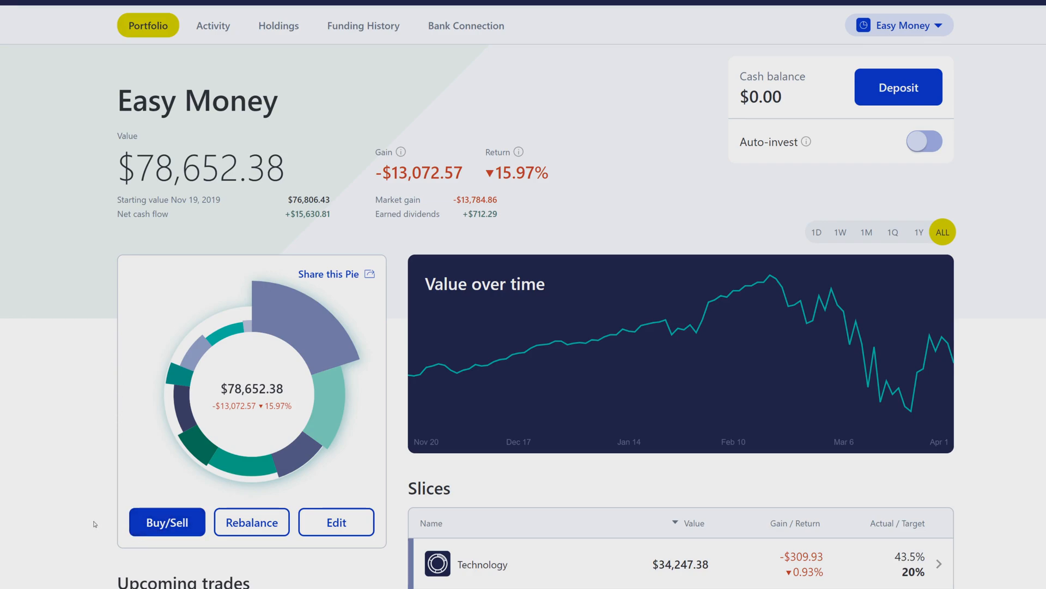
pyautogui.moveTo(679, 344)
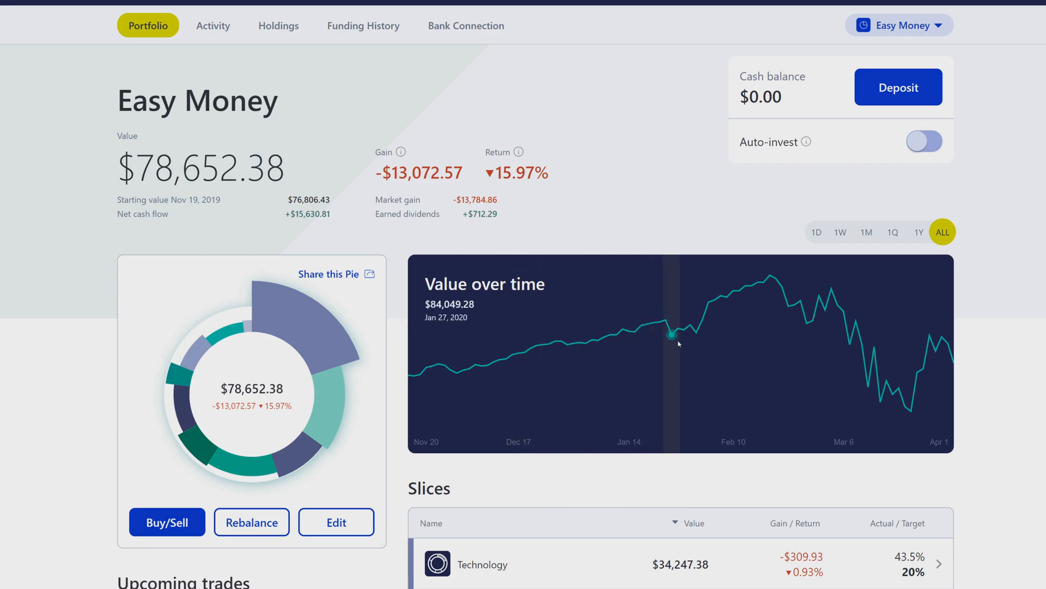
pyautogui.moveTo(509, 360)
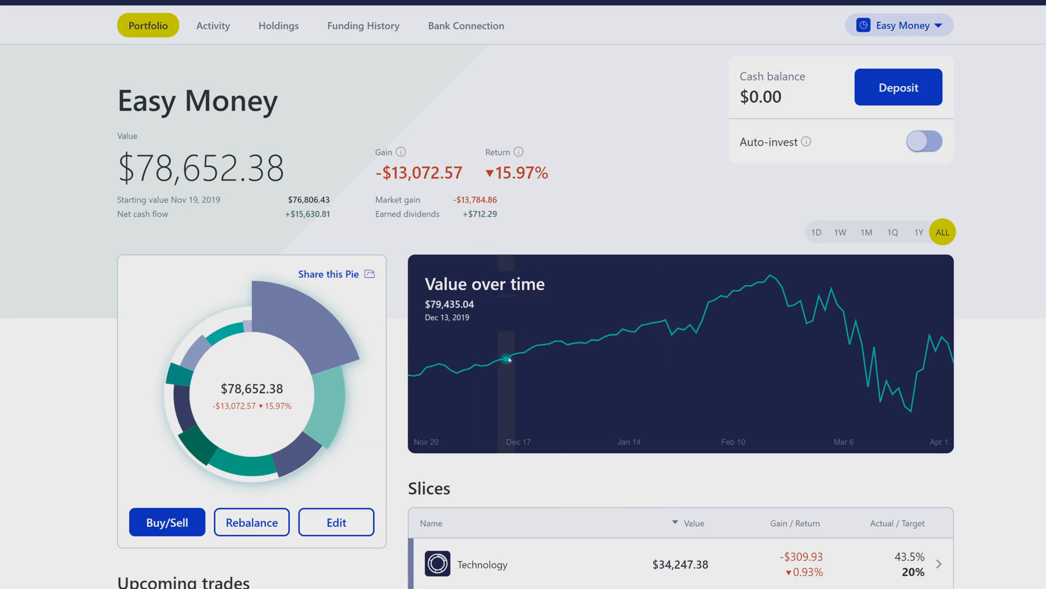
pyautogui.moveTo(547, 355)
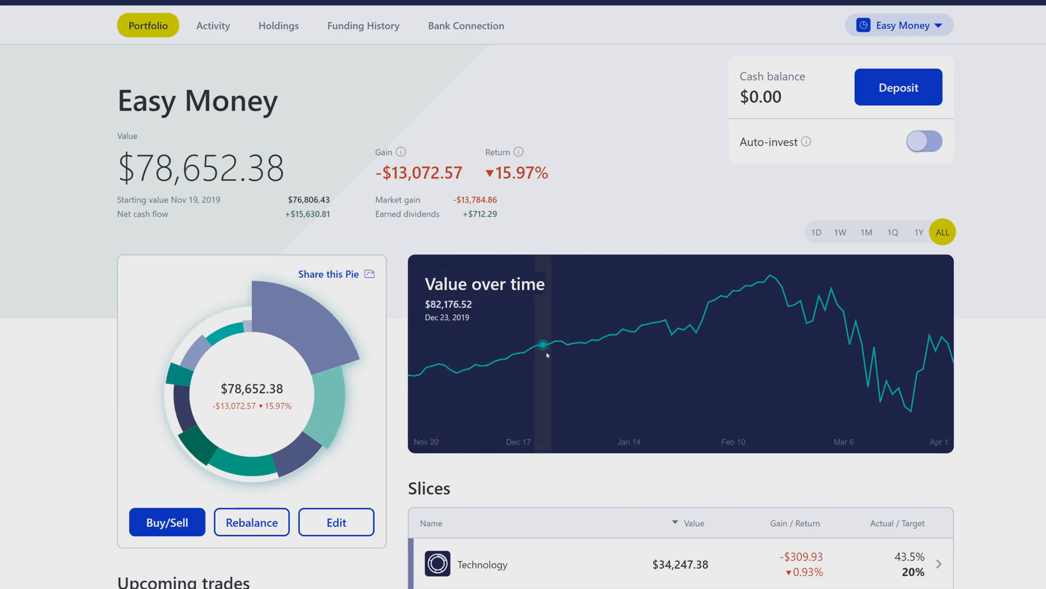
pyautogui.moveTo(759, 295)
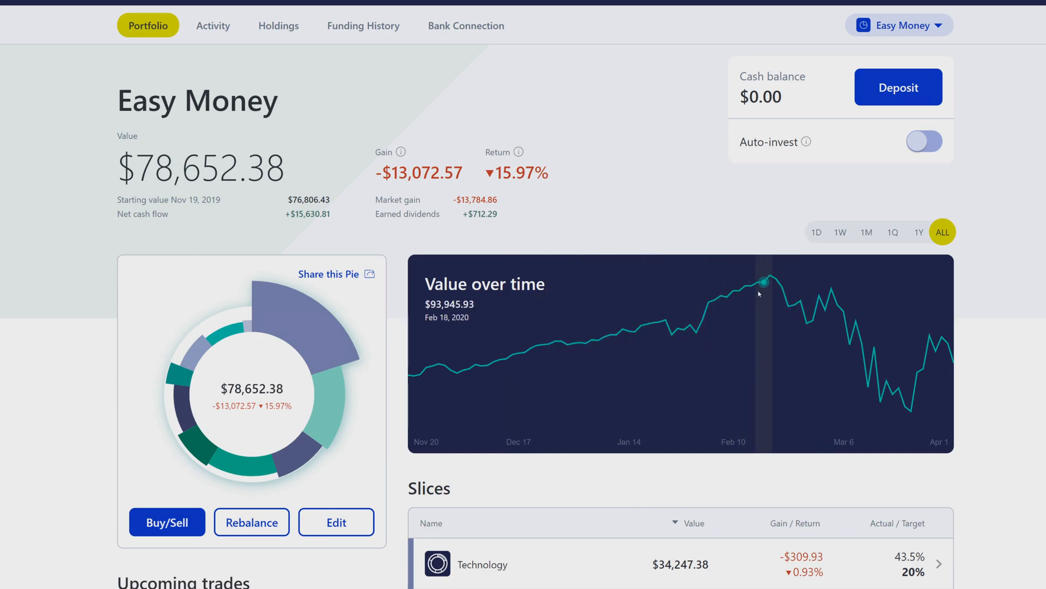
pyautogui.moveTo(606, 307)
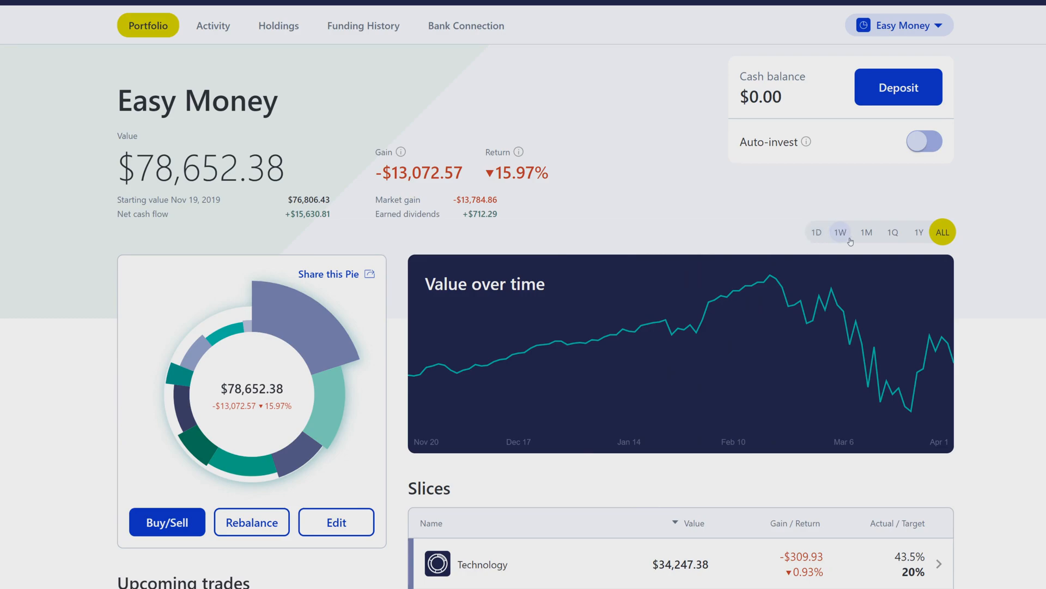
# Step: Step the Value over time chart through 1W/1M and 1Q ranges, ending on the 1Y view
pyautogui.click(866, 233)
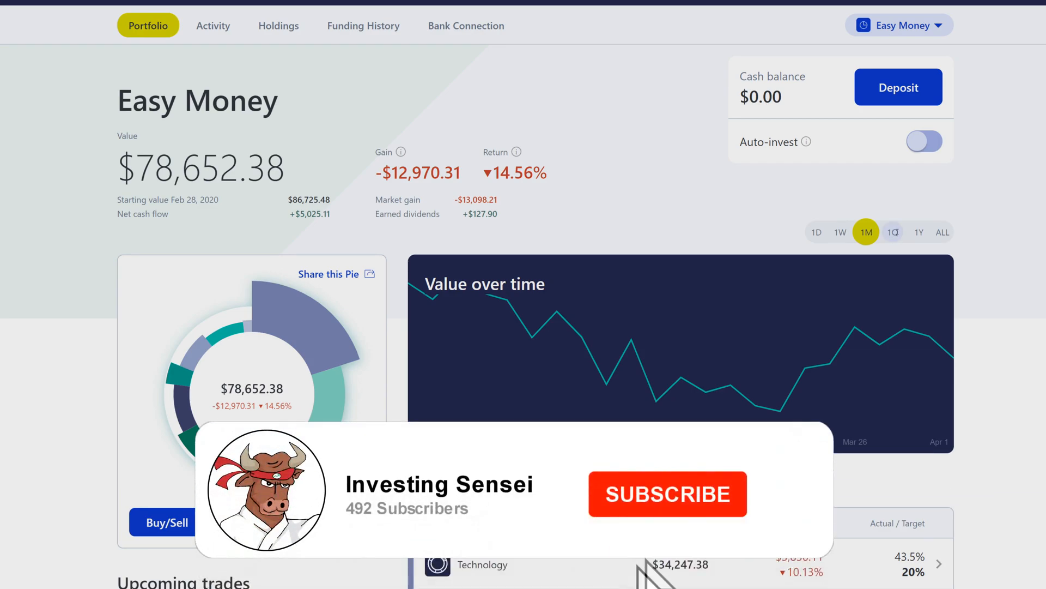
pyautogui.click(892, 232)
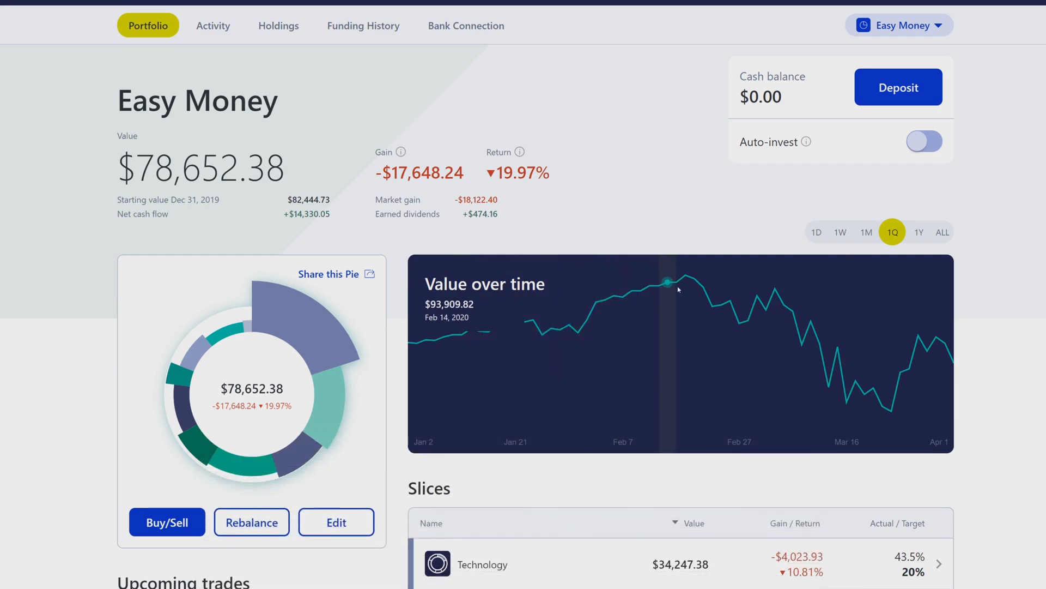
pyautogui.moveTo(643, 321)
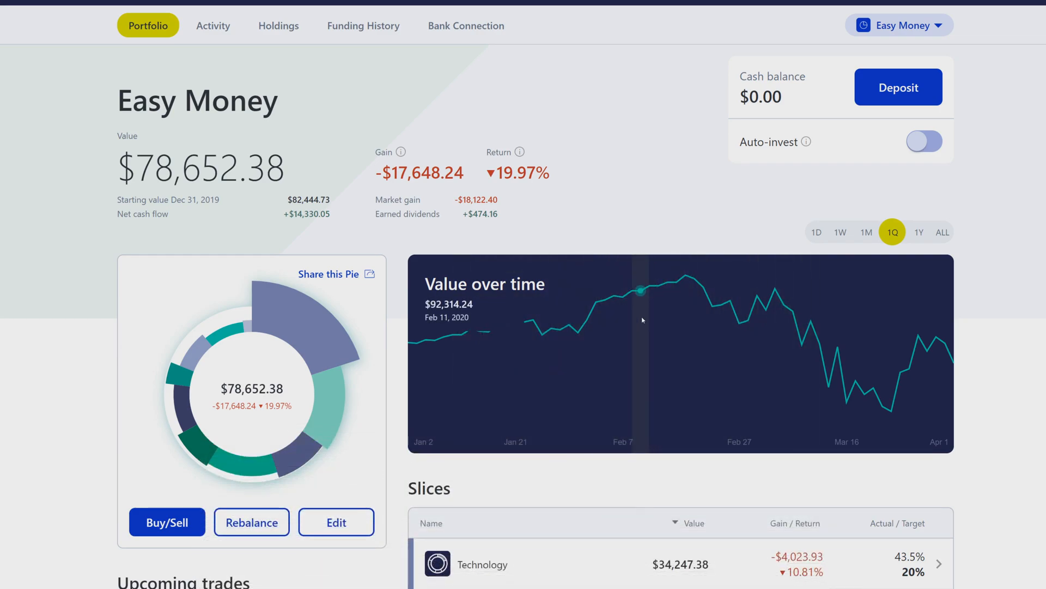
pyautogui.moveTo(900, 373)
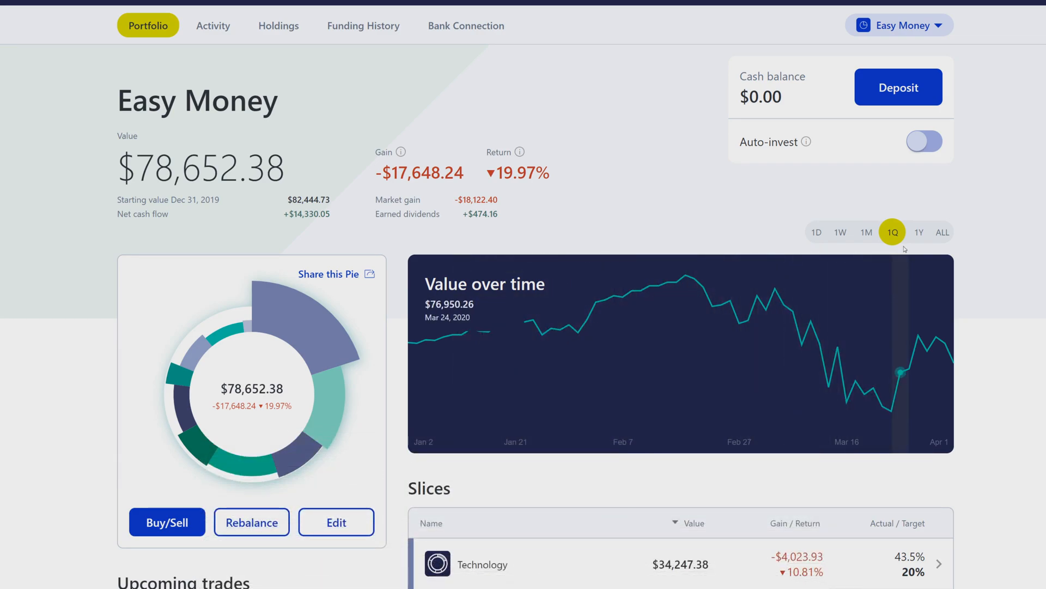
pyautogui.moveTo(920, 232)
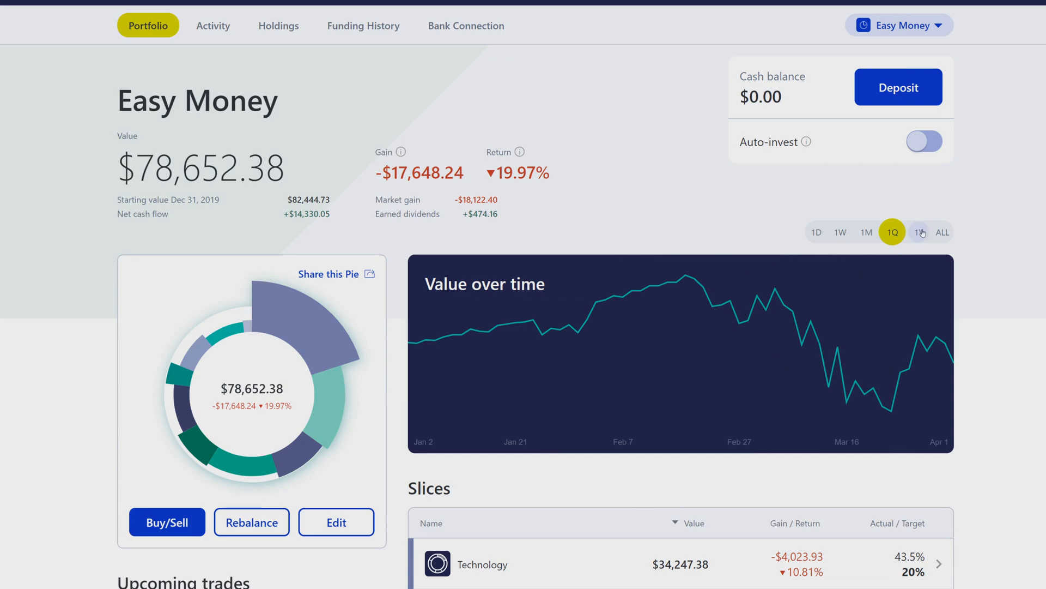
pyautogui.click(919, 231)
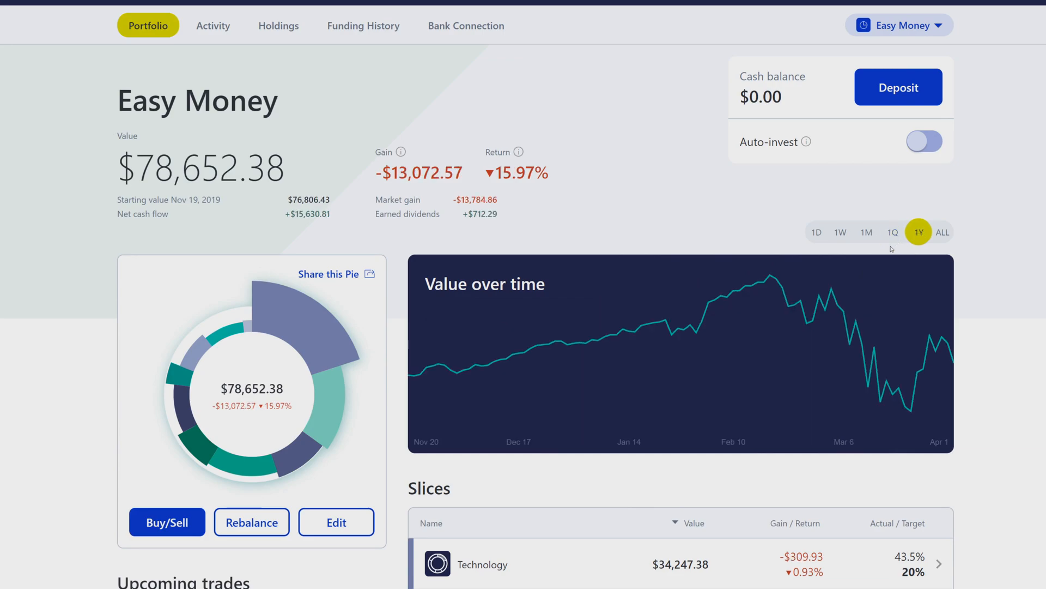
pyautogui.moveTo(986, 310)
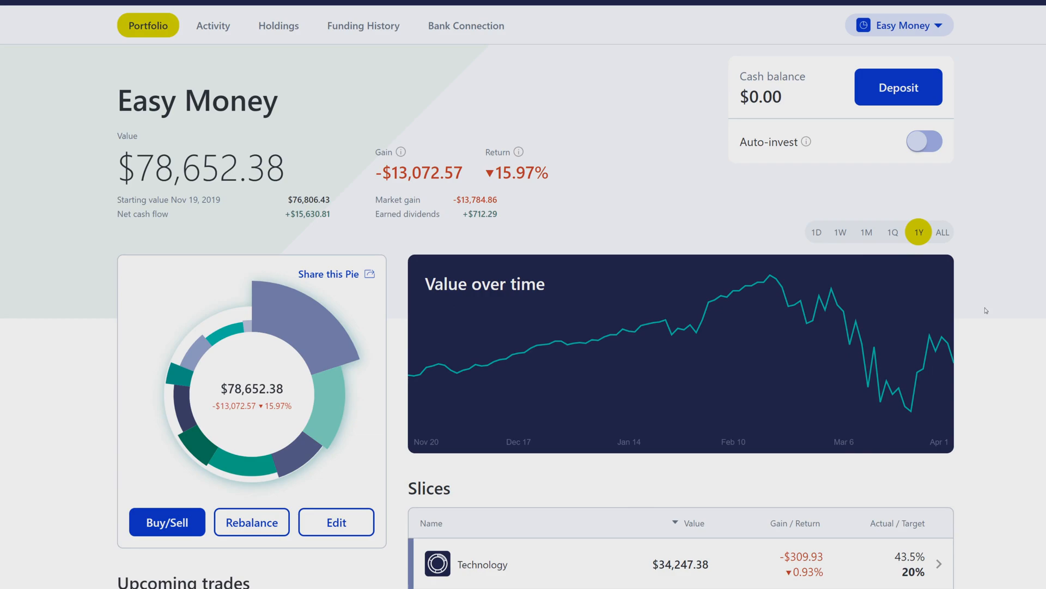
pyautogui.moveTo(991, 327)
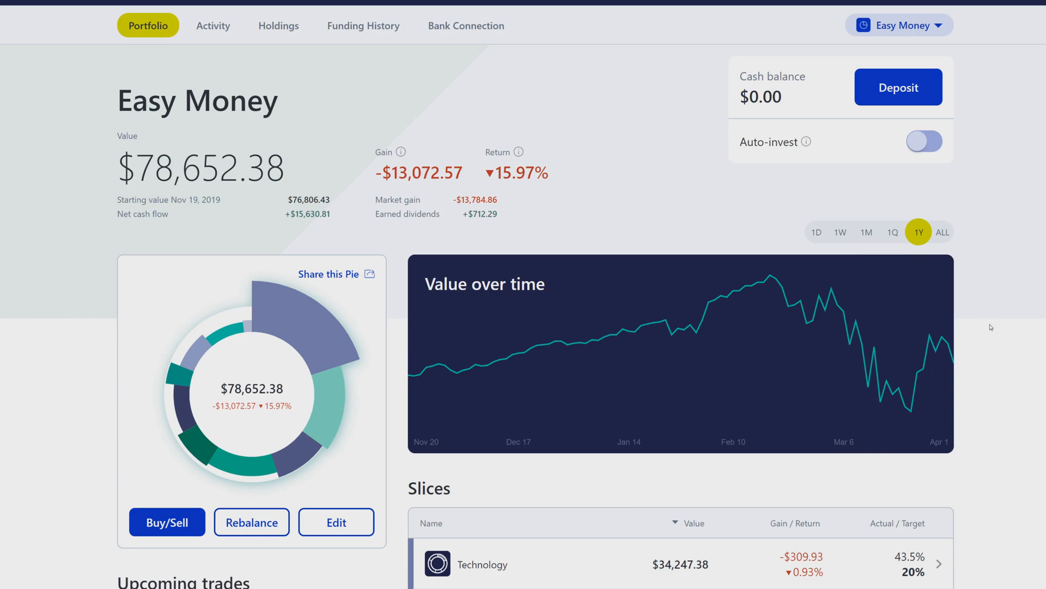
# Step: Scroll down the Portfolio page until the Slices table with Technology's value and weights is in view
pyautogui.scroll(-3)
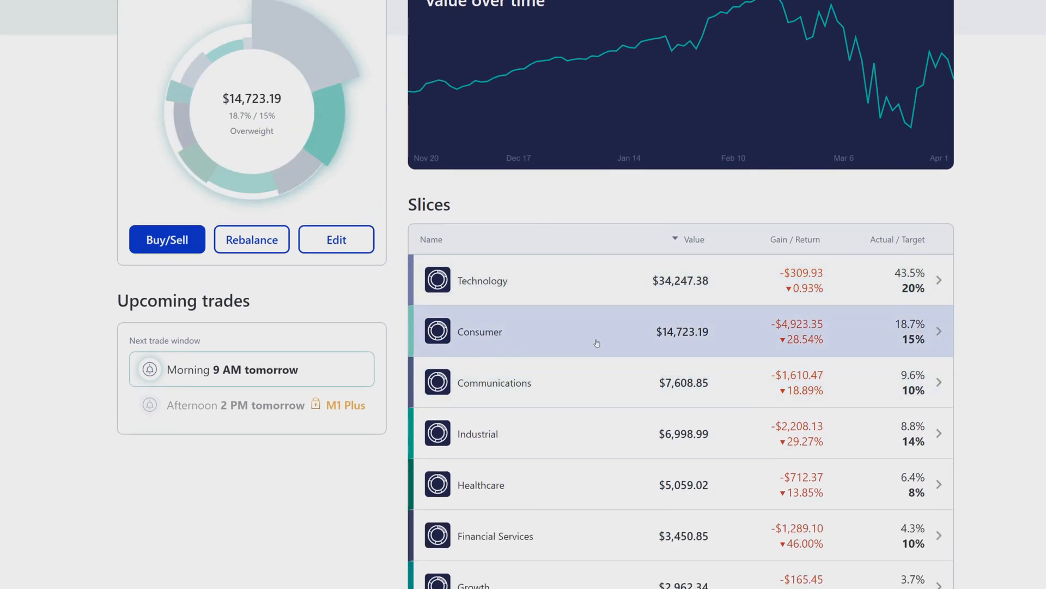
pyautogui.scroll(-3)
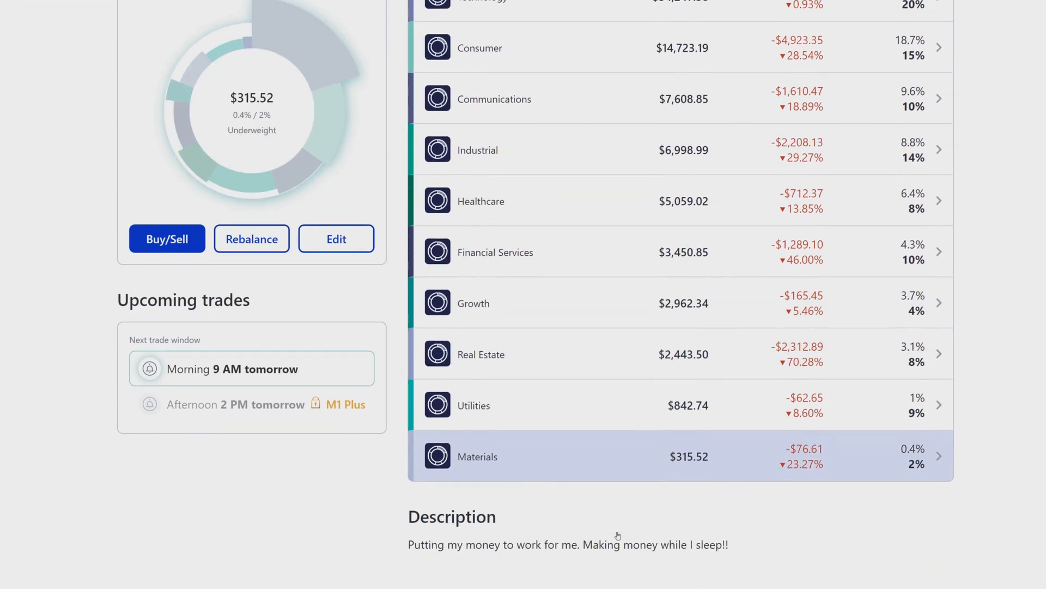
pyautogui.scroll(-3)
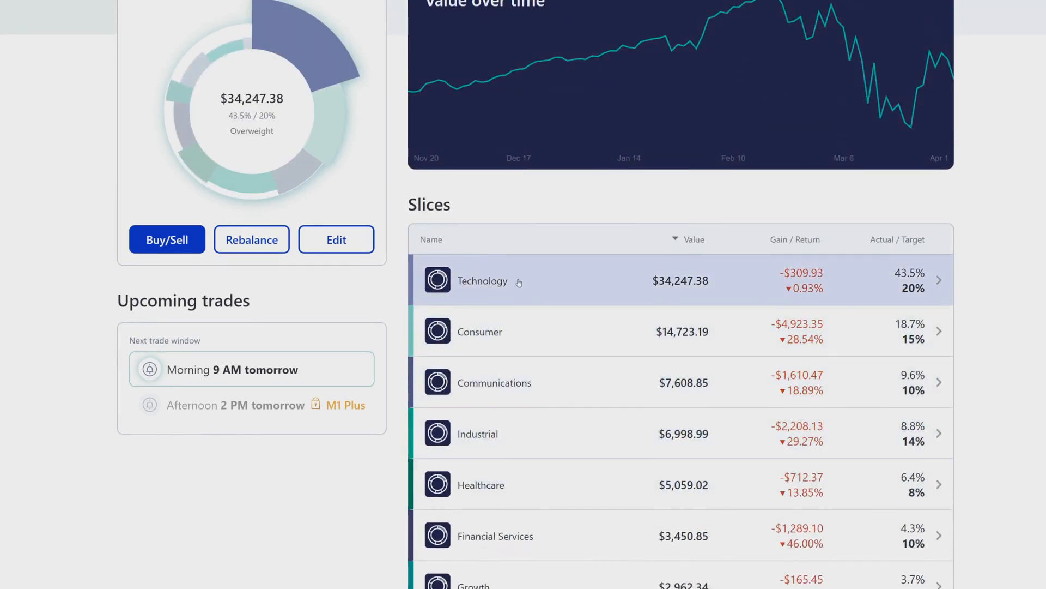
# Step: View the Technology slice's page with its $34,247.38 value, chart and NVIDIA-led holdings
pyautogui.click(481, 282)
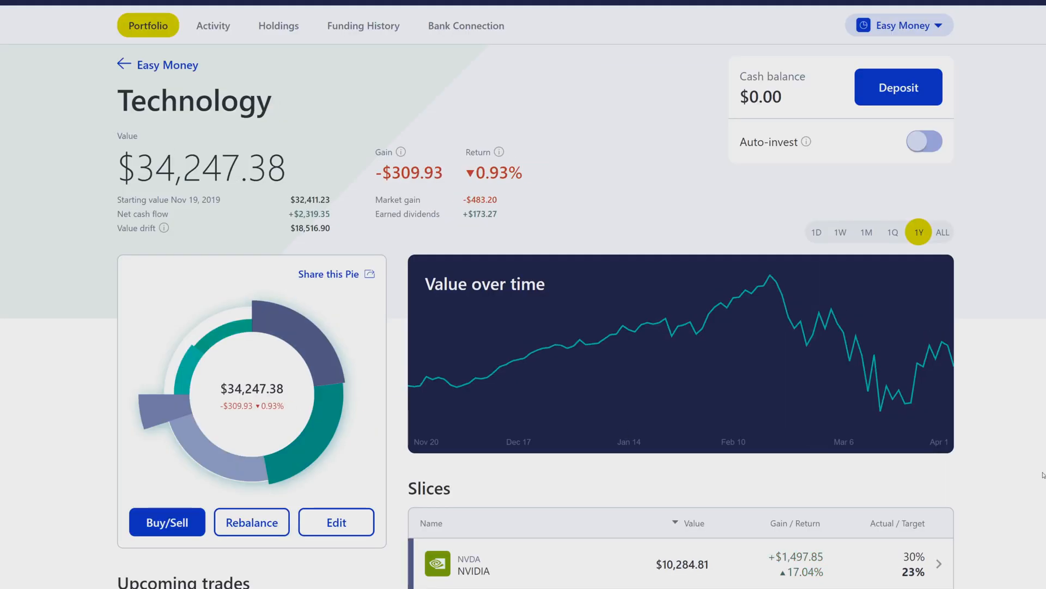
pyautogui.scroll(-3)
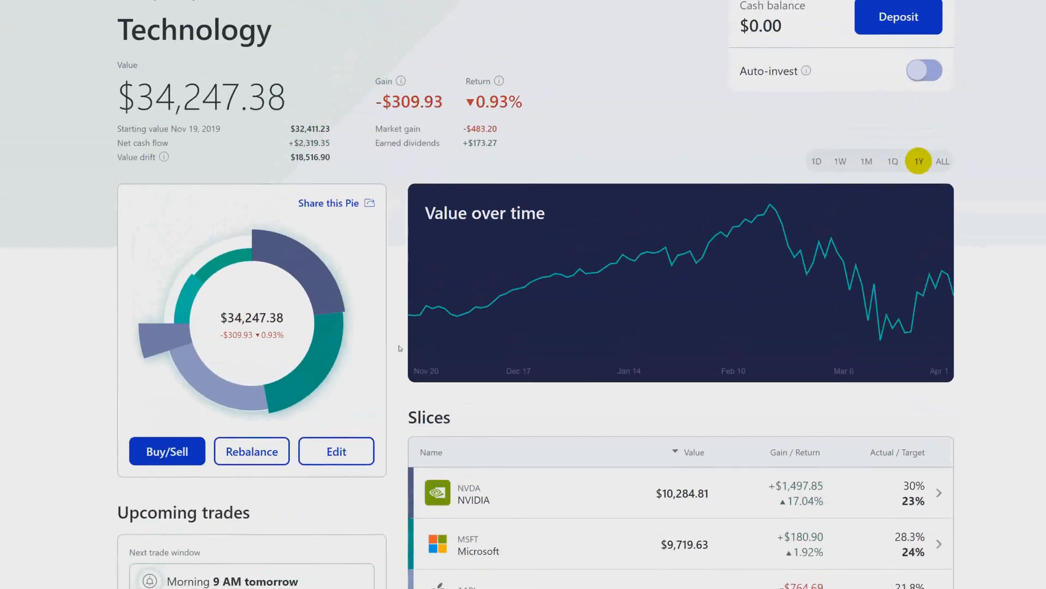
pyautogui.scroll(3)
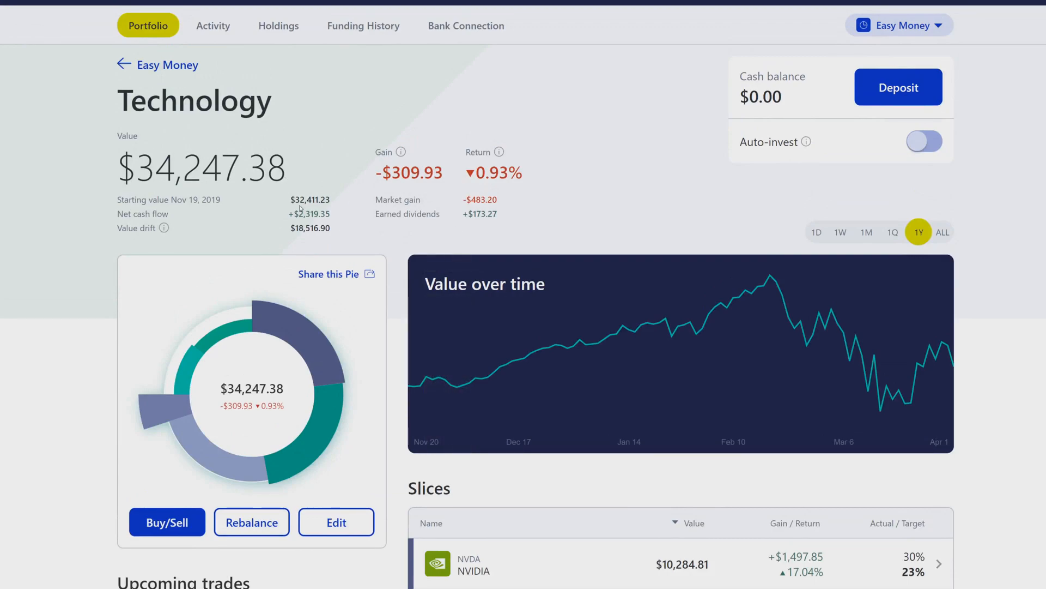
pyautogui.moveTo(271, 122)
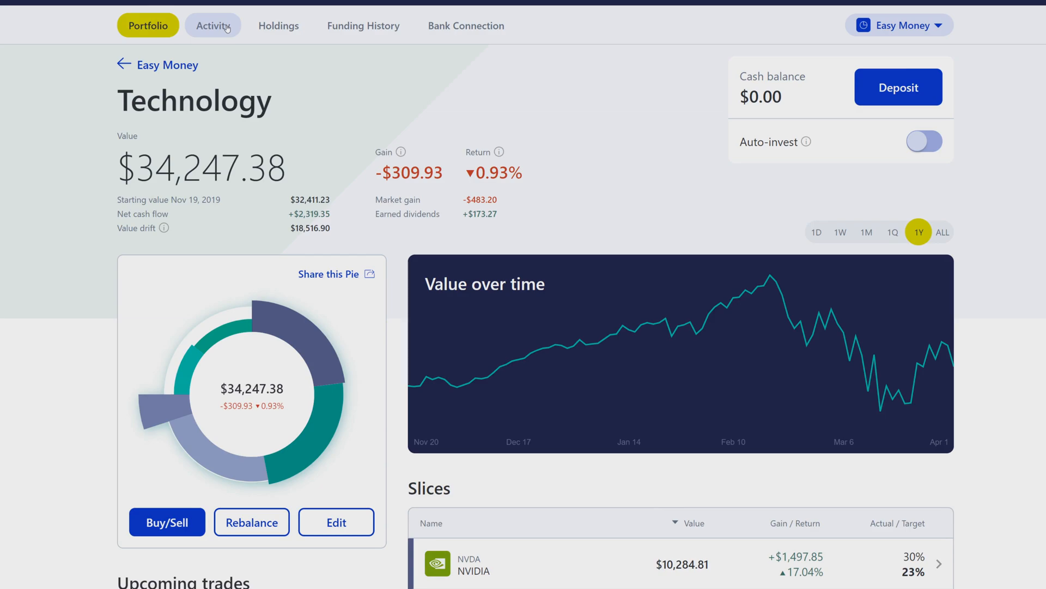
# Step: Go to the Activity history and look over the Date range and Symbol filters
pyautogui.click(213, 25)
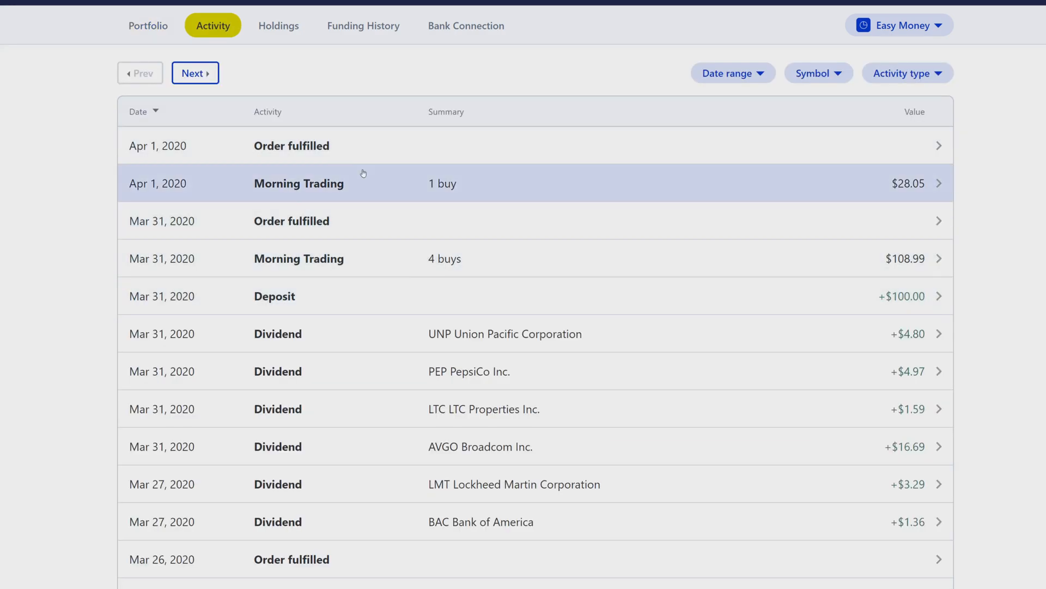
pyautogui.moveTo(554, 112)
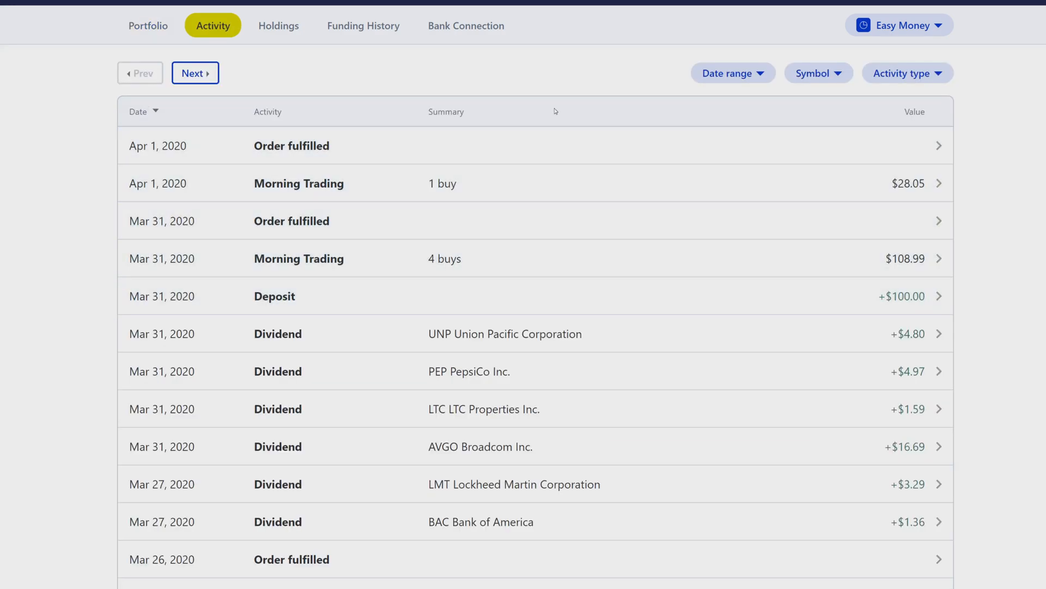
pyautogui.scroll(-3)
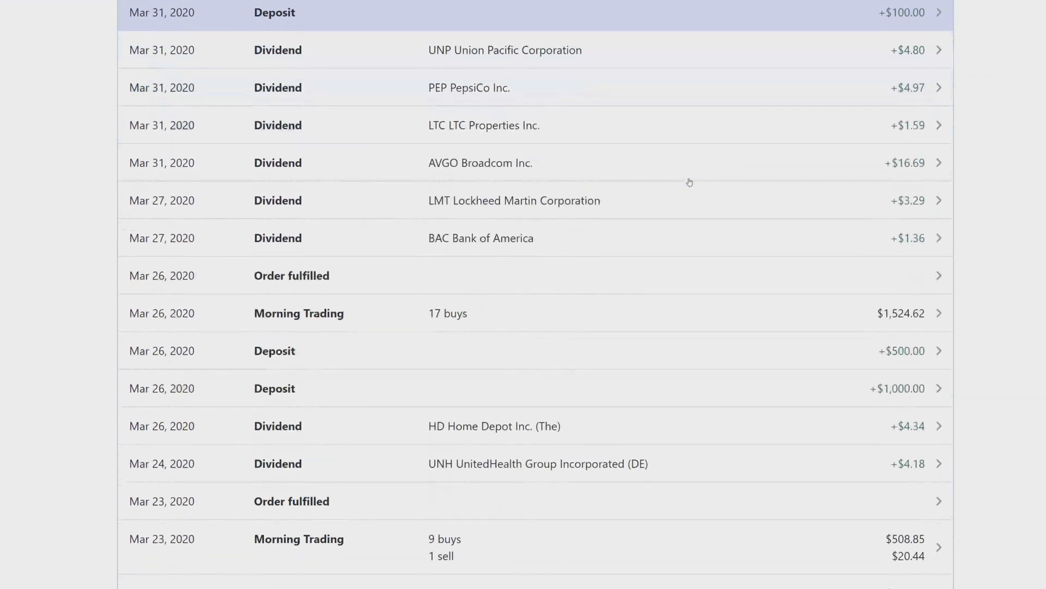
pyautogui.click(735, 73)
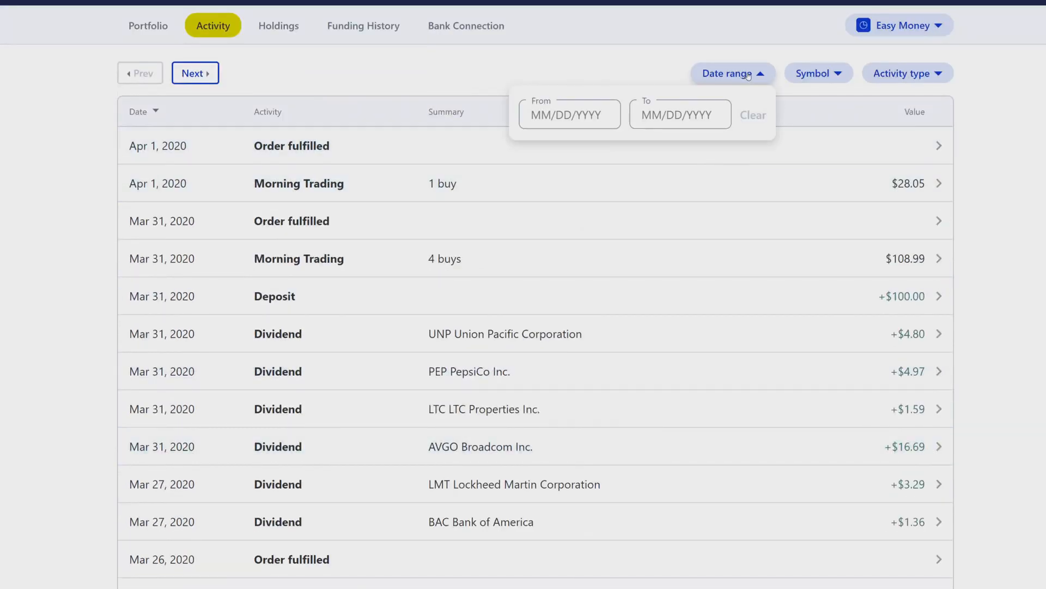
pyautogui.click(818, 73)
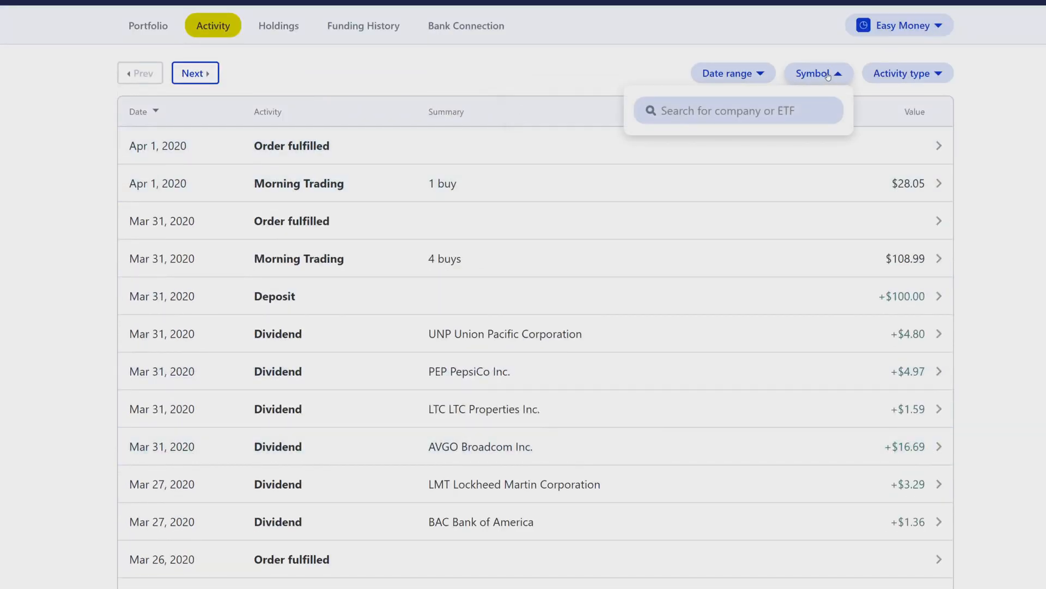
# Step: Filter the Activity list to Dividends only using the Activity type filter
pyautogui.click(907, 73)
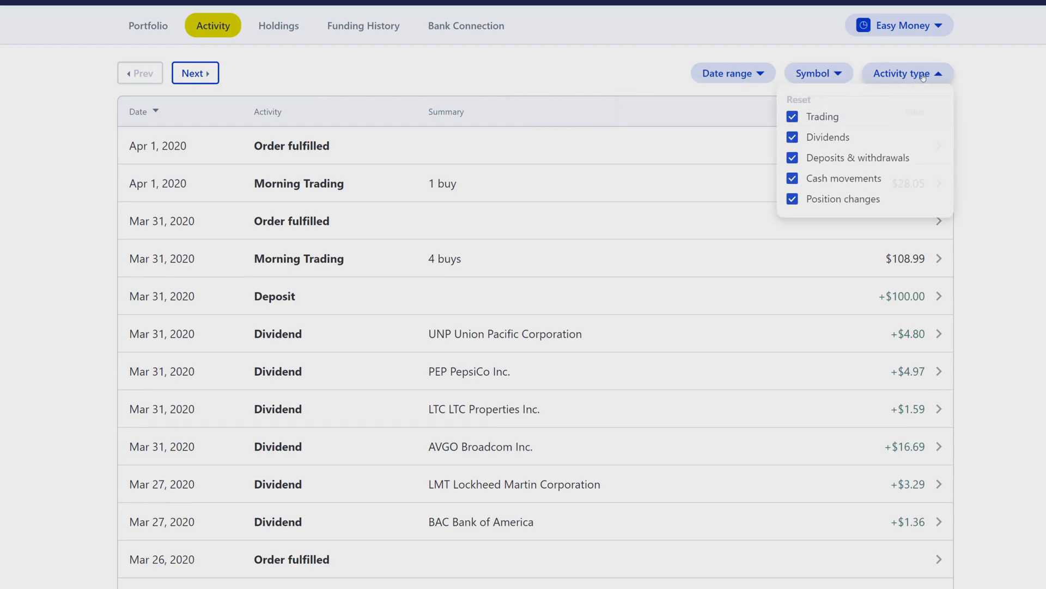
pyautogui.moveTo(934, 141)
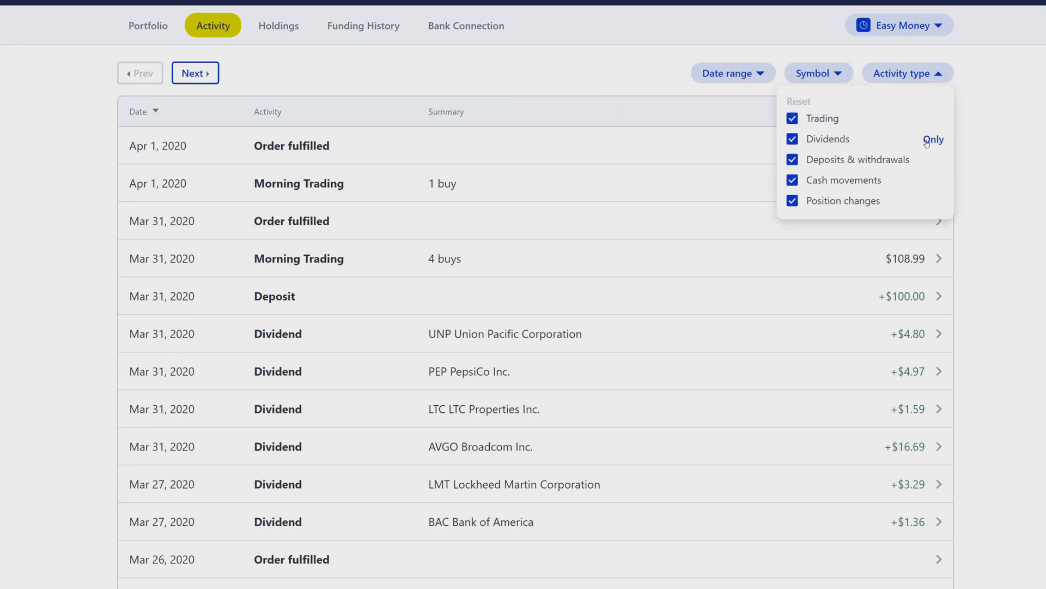
pyautogui.click(933, 139)
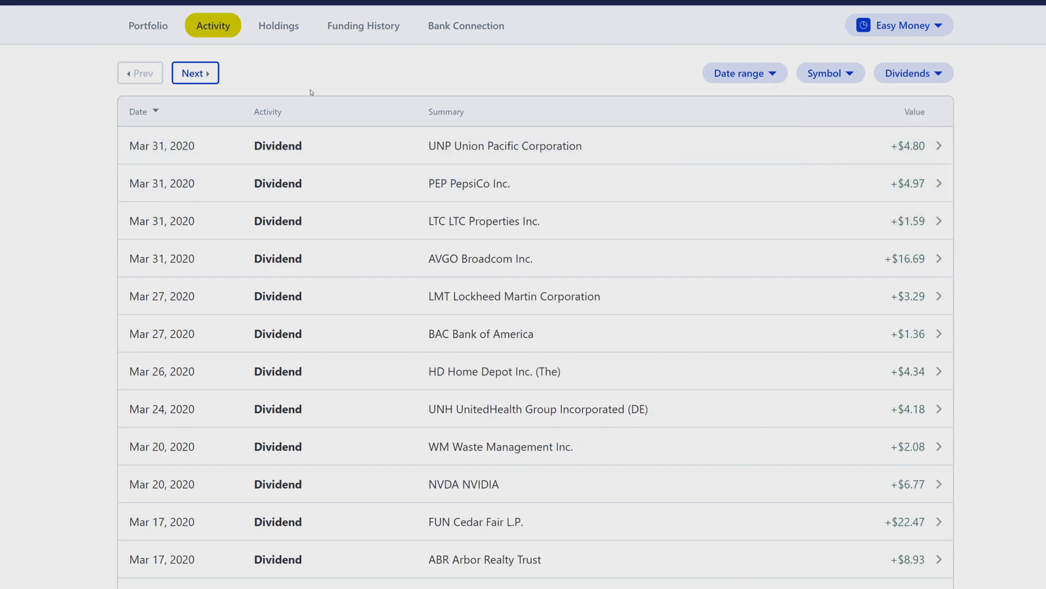
pyautogui.moveTo(286, 31)
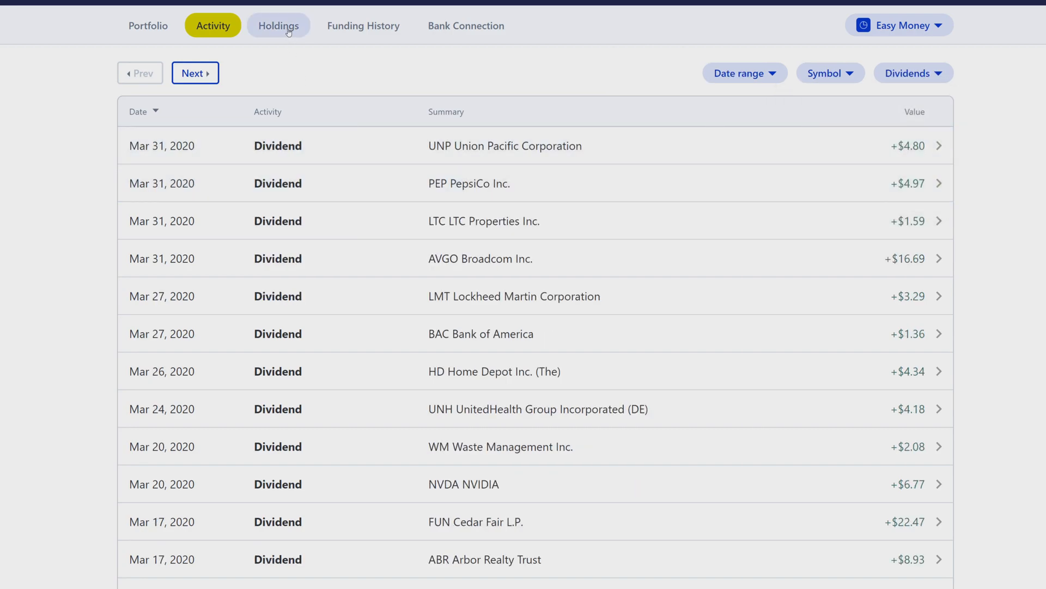
# Step: Switch to the Holdings list of 52 positions sorted by Value descending
pyautogui.click(278, 26)
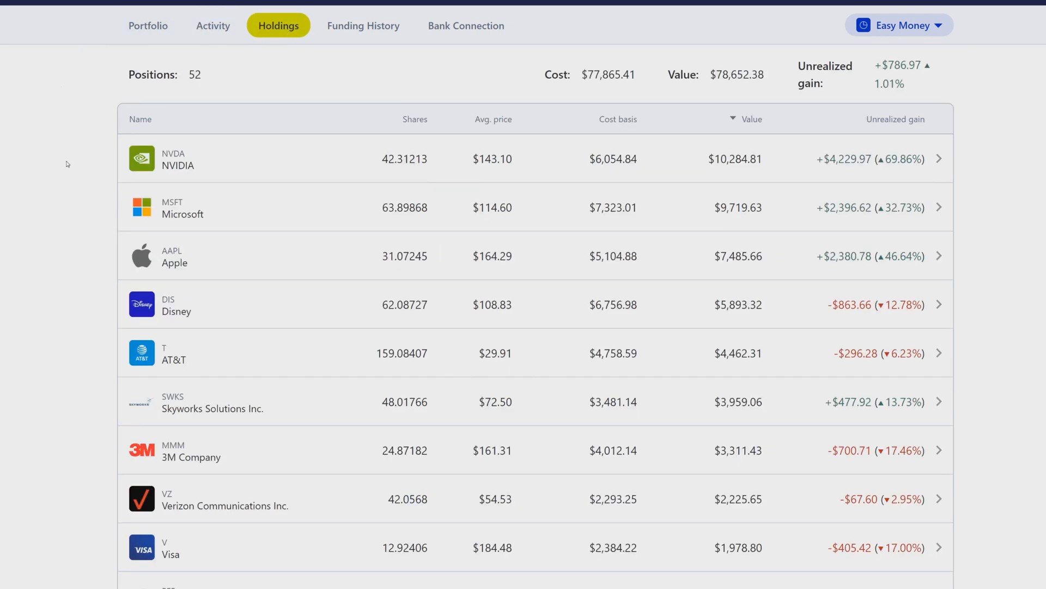
pyautogui.moveTo(173, 140)
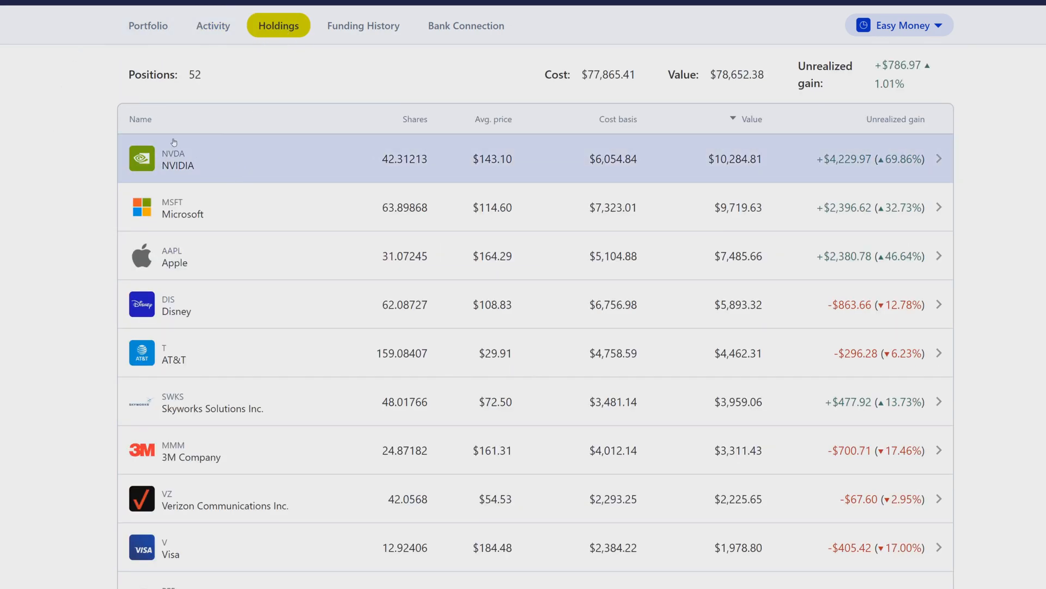
pyautogui.moveTo(226, 98)
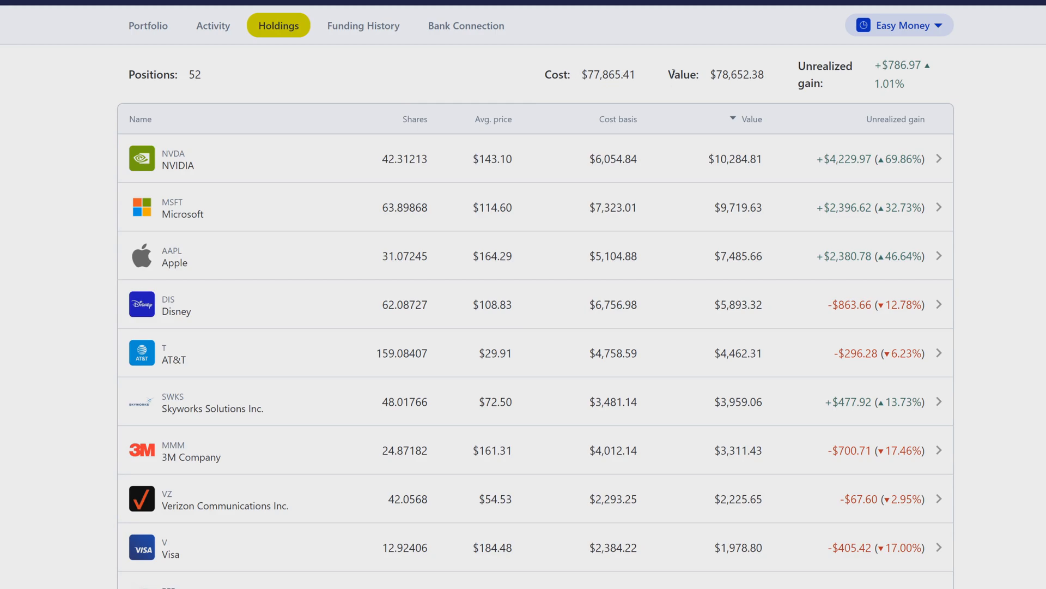
pyautogui.moveTo(671, 74); pyautogui.dragTo(825, 65)
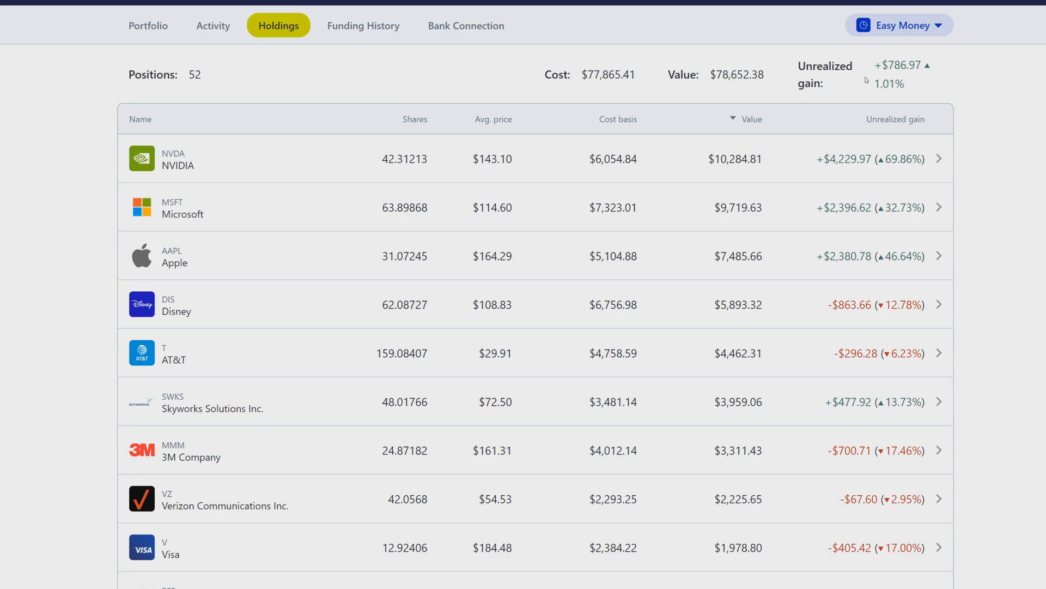
pyautogui.moveTo(872, 66)
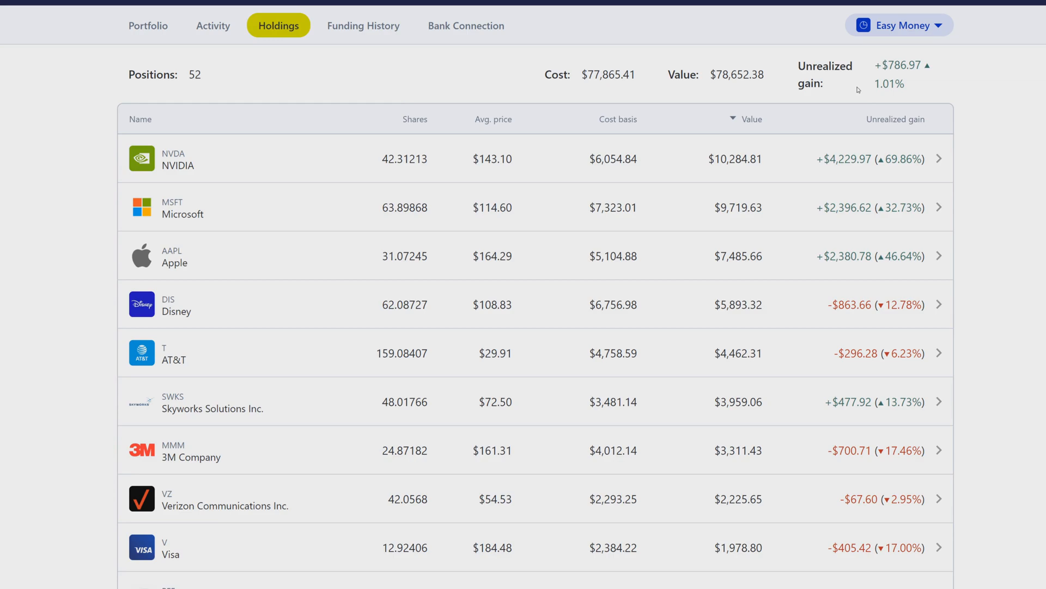
pyautogui.moveTo(845, 82)
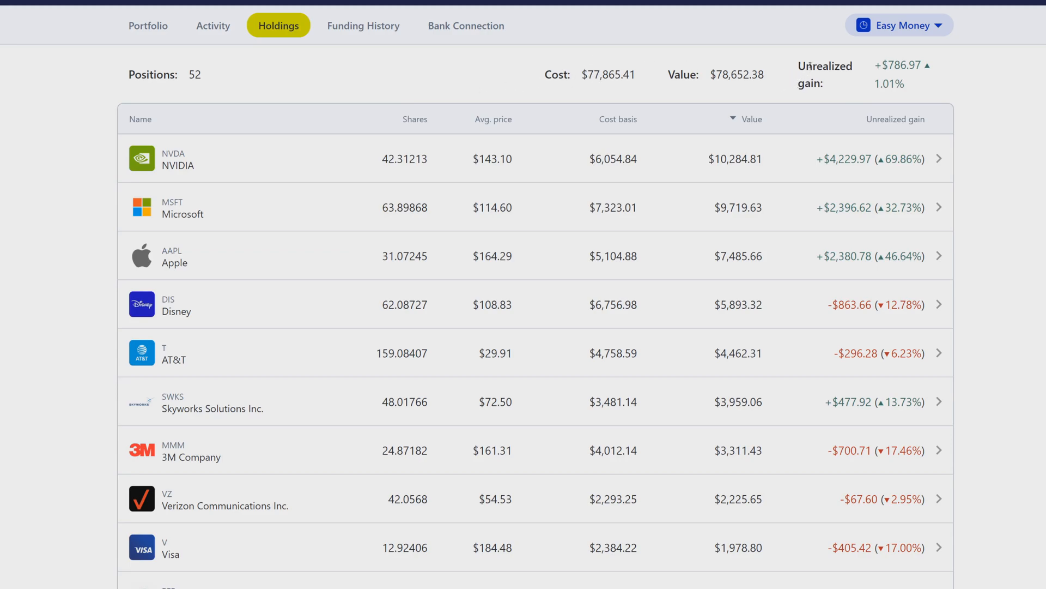
pyautogui.moveTo(877, 70)
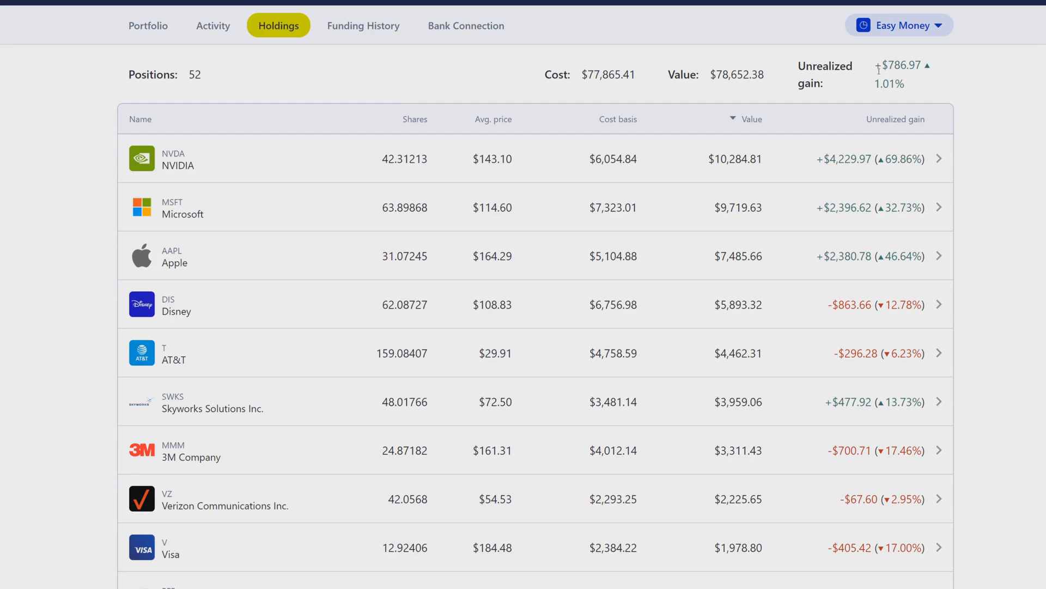
pyautogui.moveTo(910, 83)
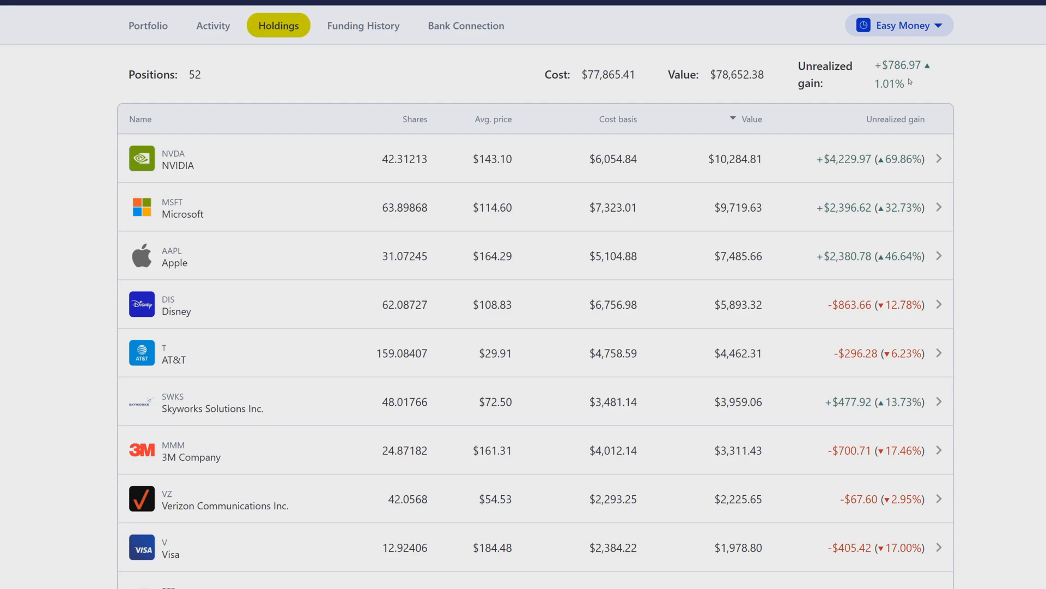
pyautogui.moveTo(395, 157)
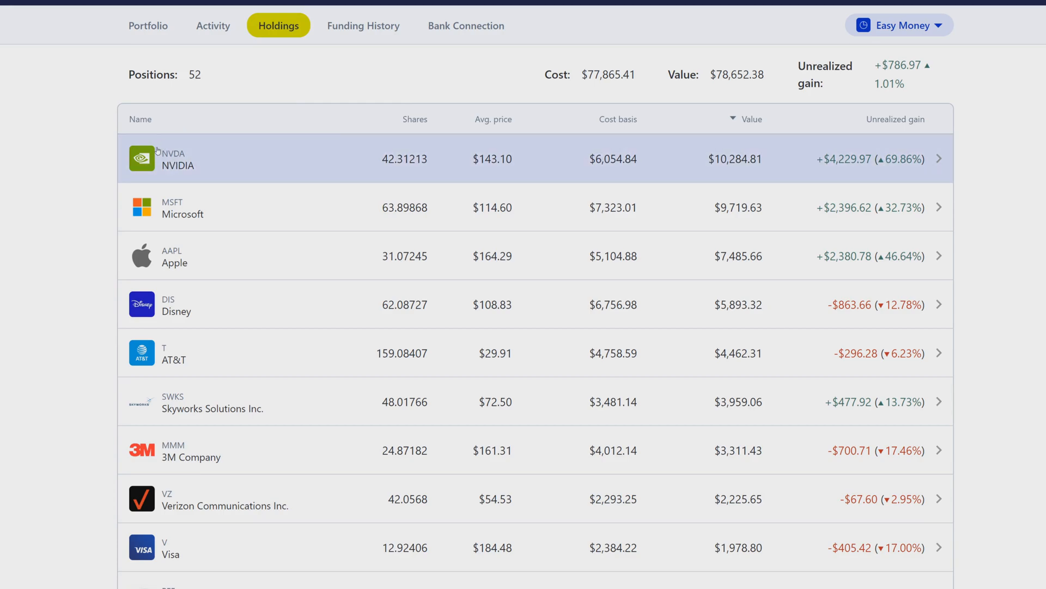
pyautogui.moveTo(429, 161)
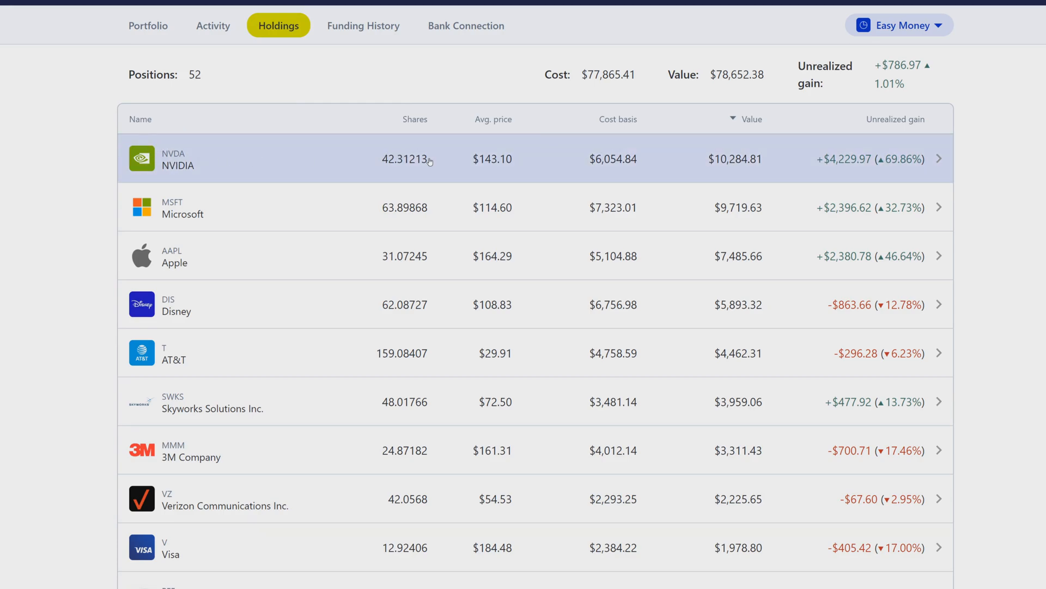
pyautogui.moveTo(550, 127)
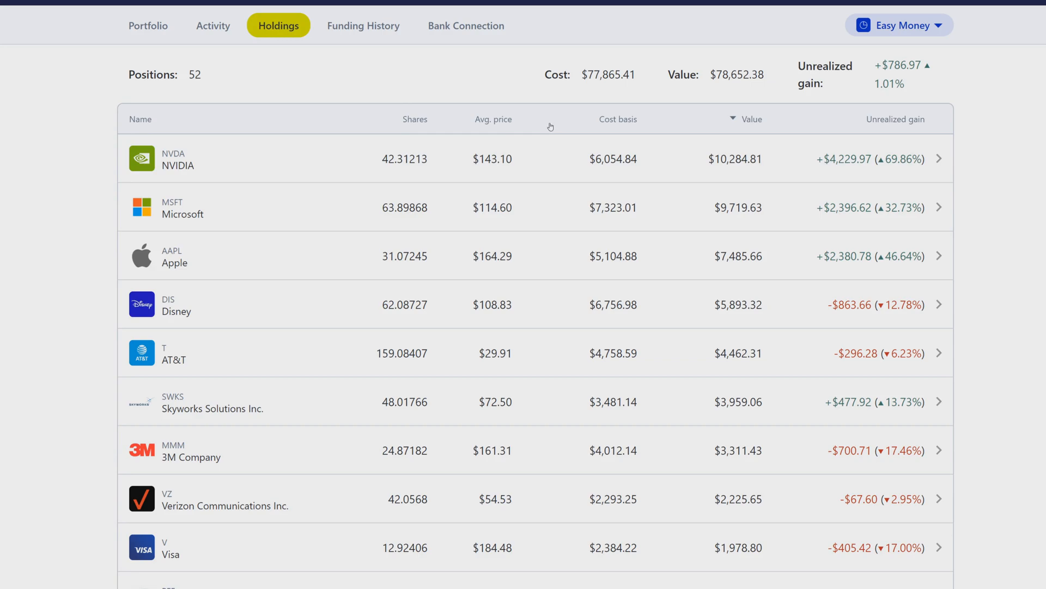
pyautogui.moveTo(744, 125)
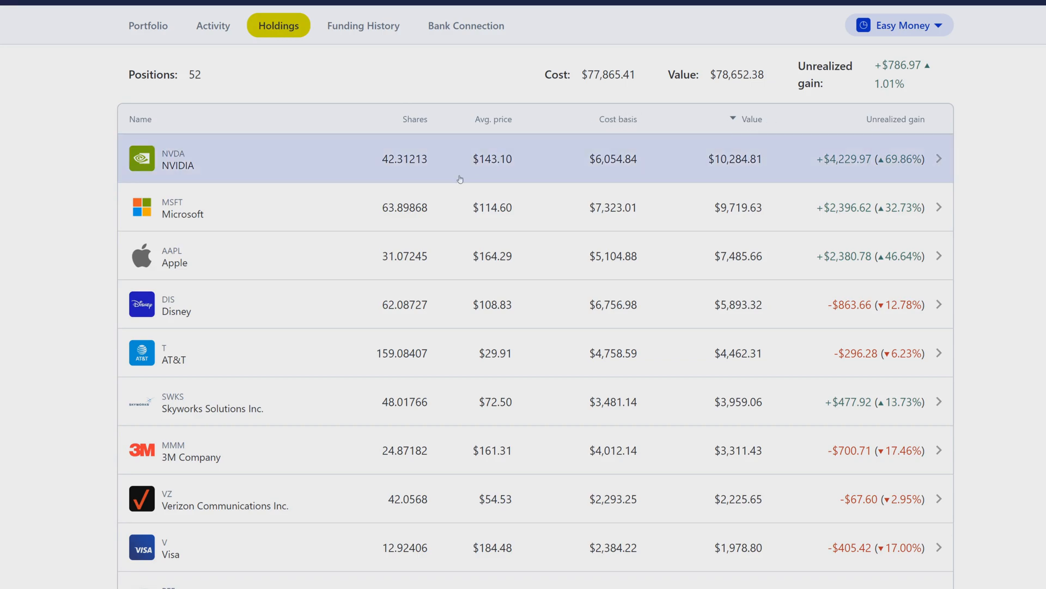
pyautogui.moveTo(462, 133)
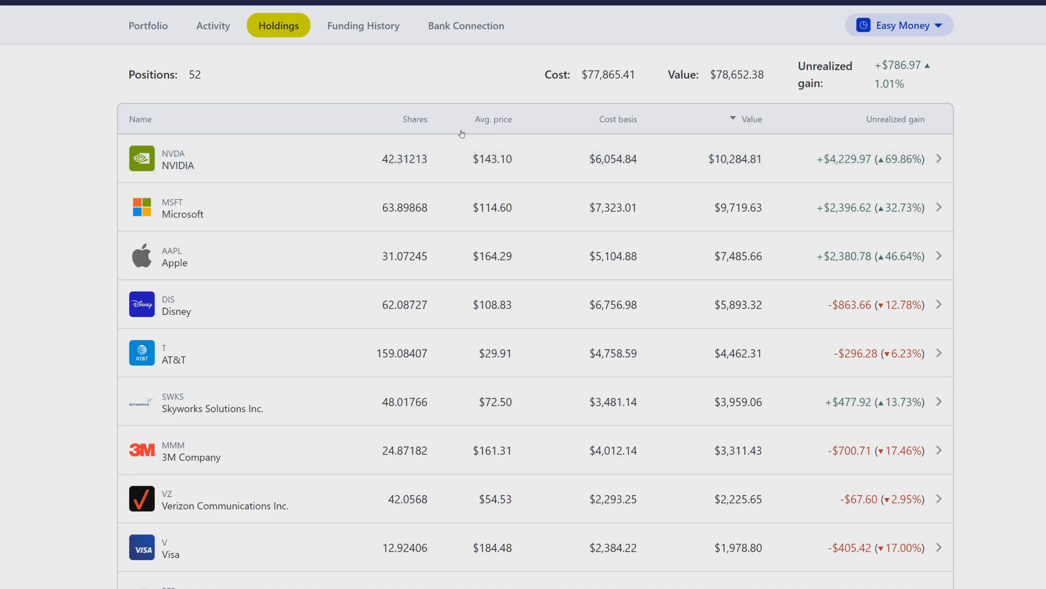
pyautogui.moveTo(457, 135)
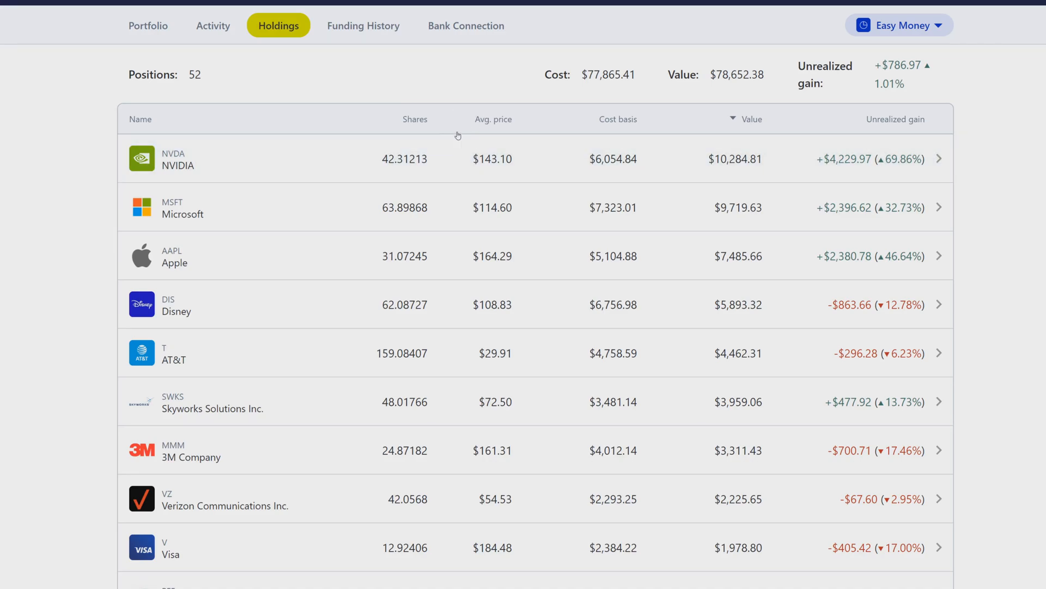
pyautogui.moveTo(458, 126)
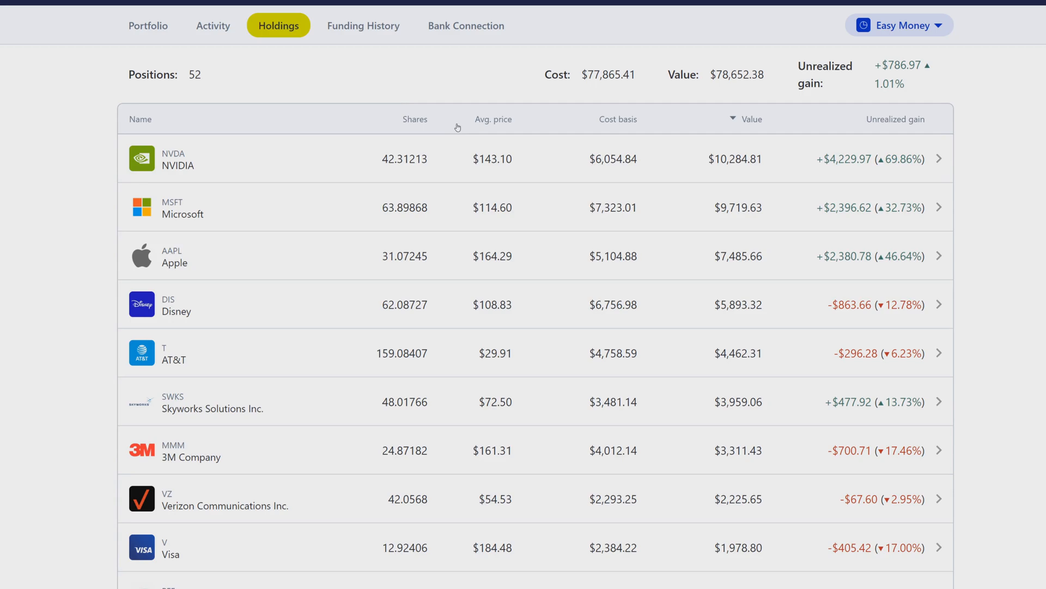
pyautogui.moveTo(467, 126)
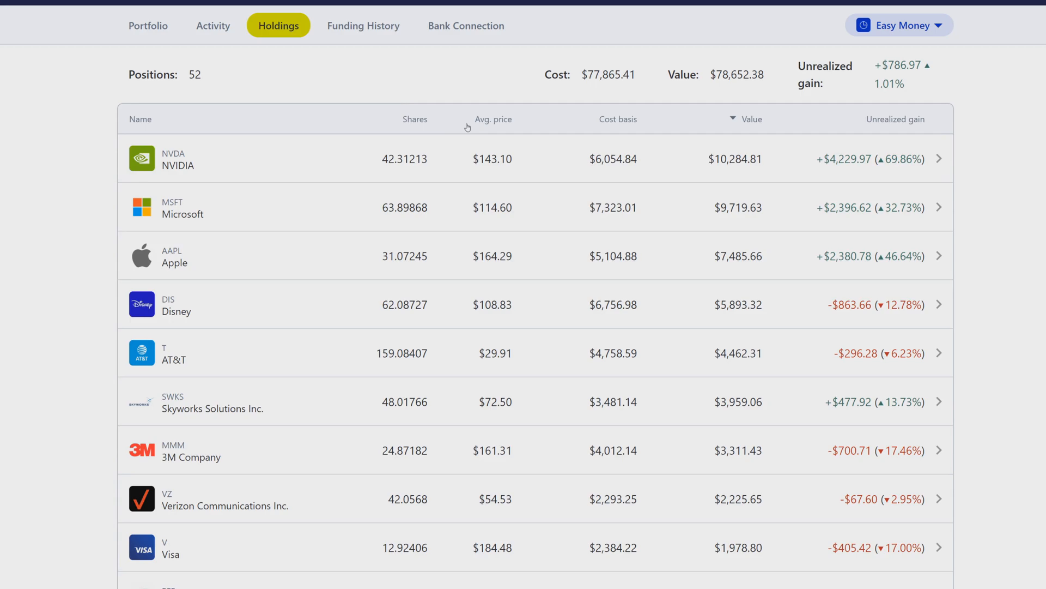
pyautogui.moveTo(489, 166)
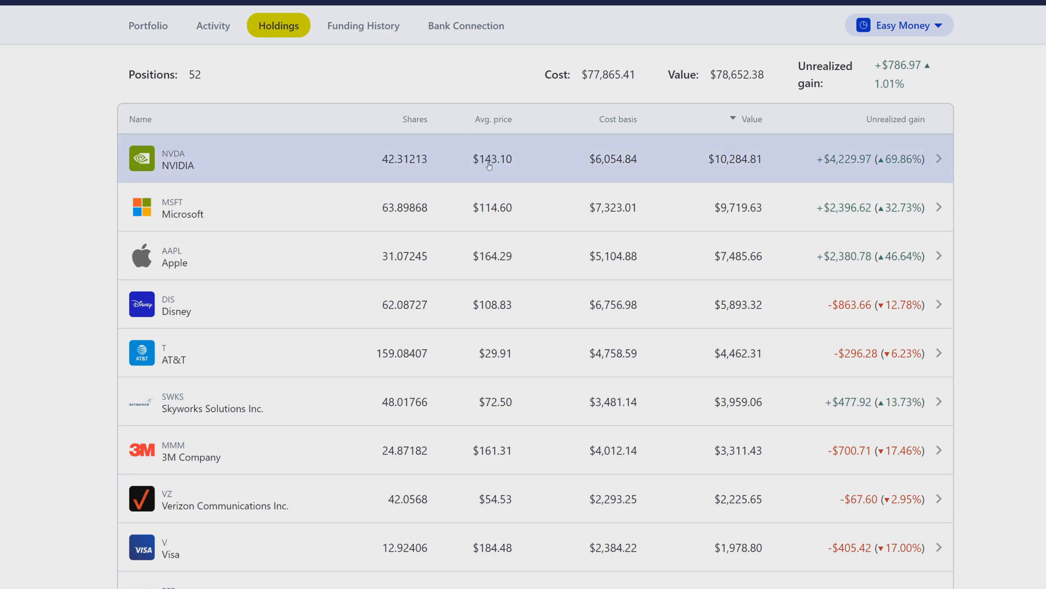
pyautogui.moveTo(500, 166)
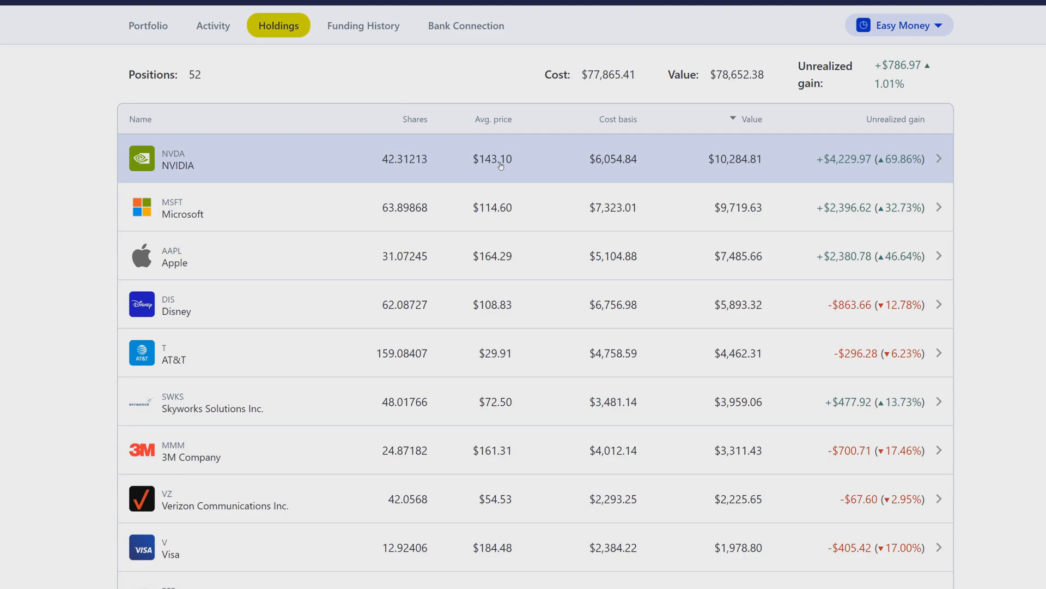
pyautogui.moveTo(827, 192)
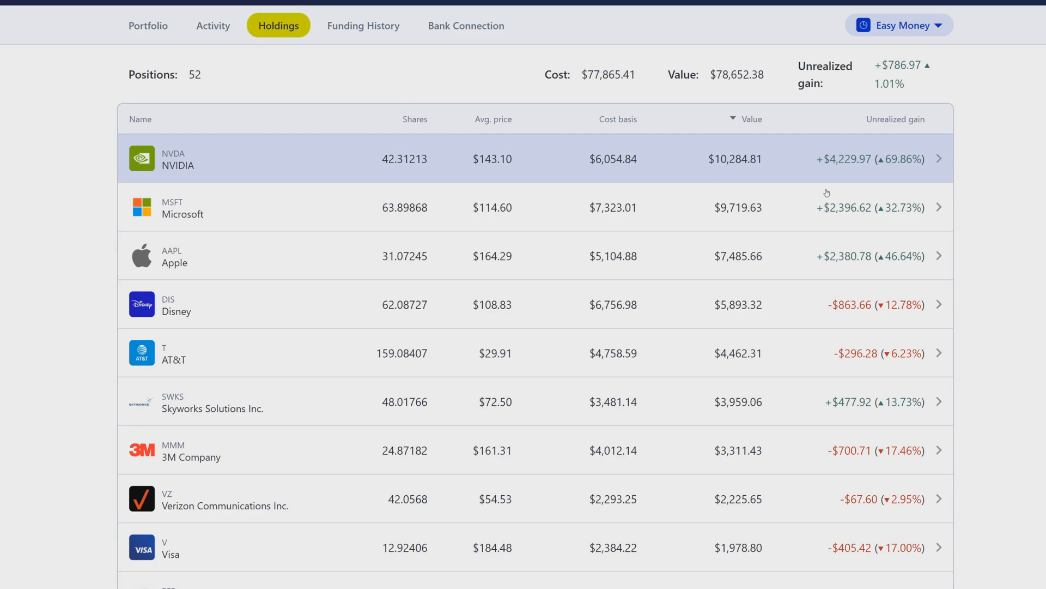
pyautogui.moveTo(253, 162)
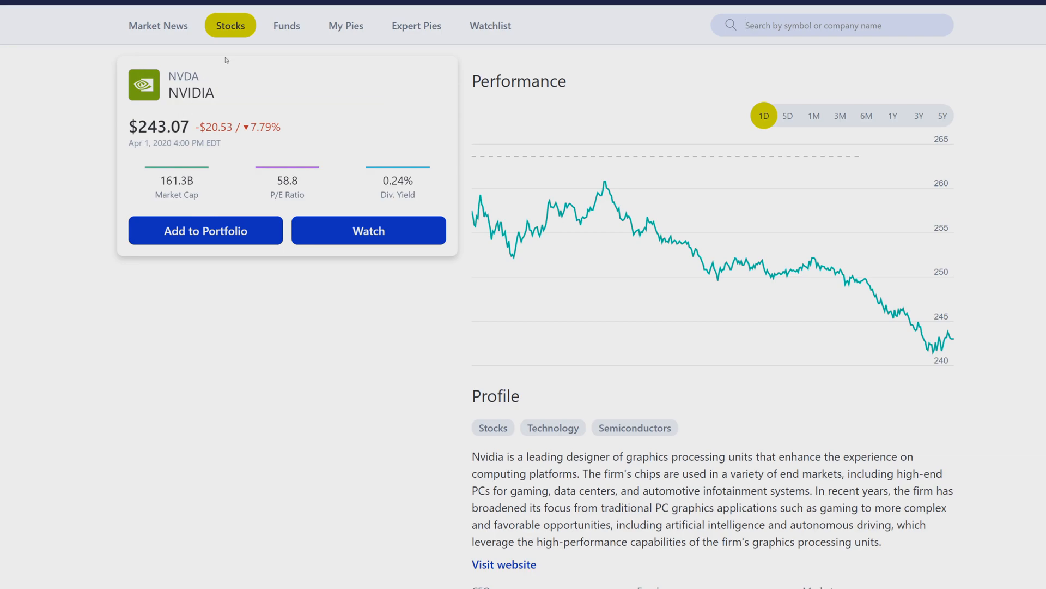
pyautogui.moveTo(33, 14)
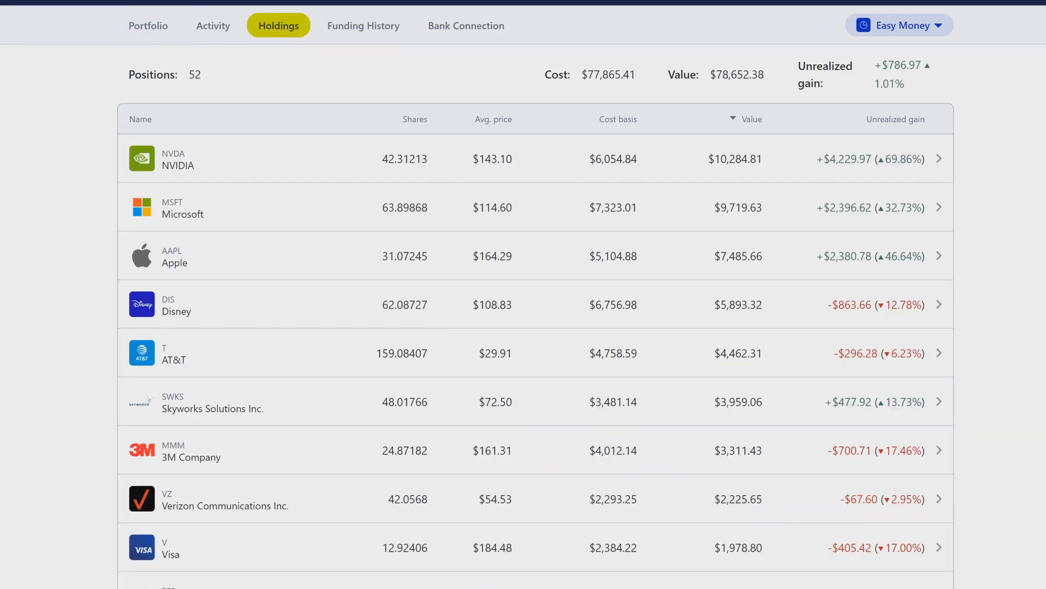
pyautogui.moveTo(608, 192)
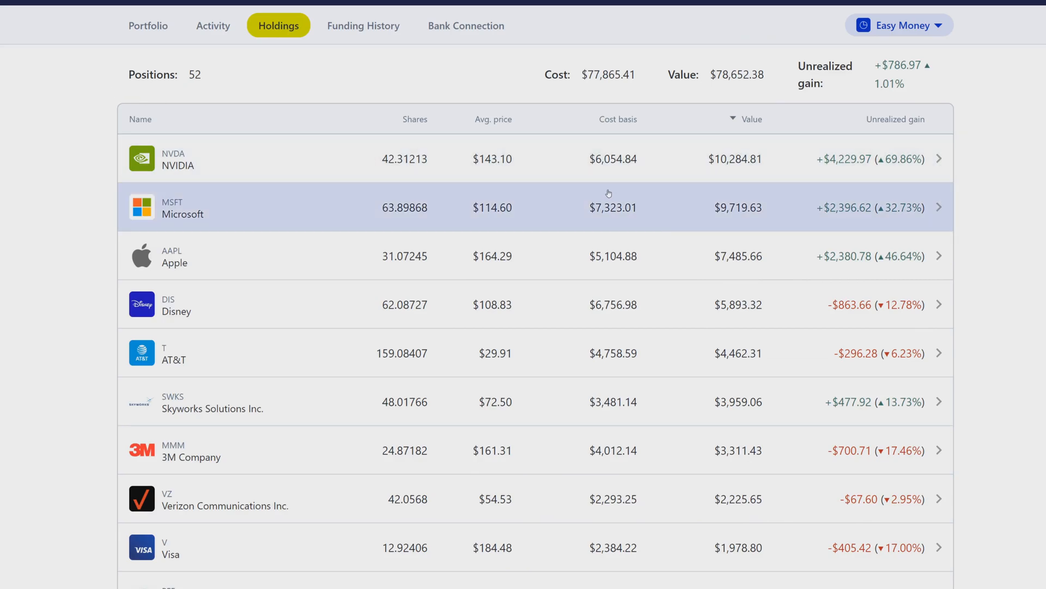
pyautogui.moveTo(423, 93)
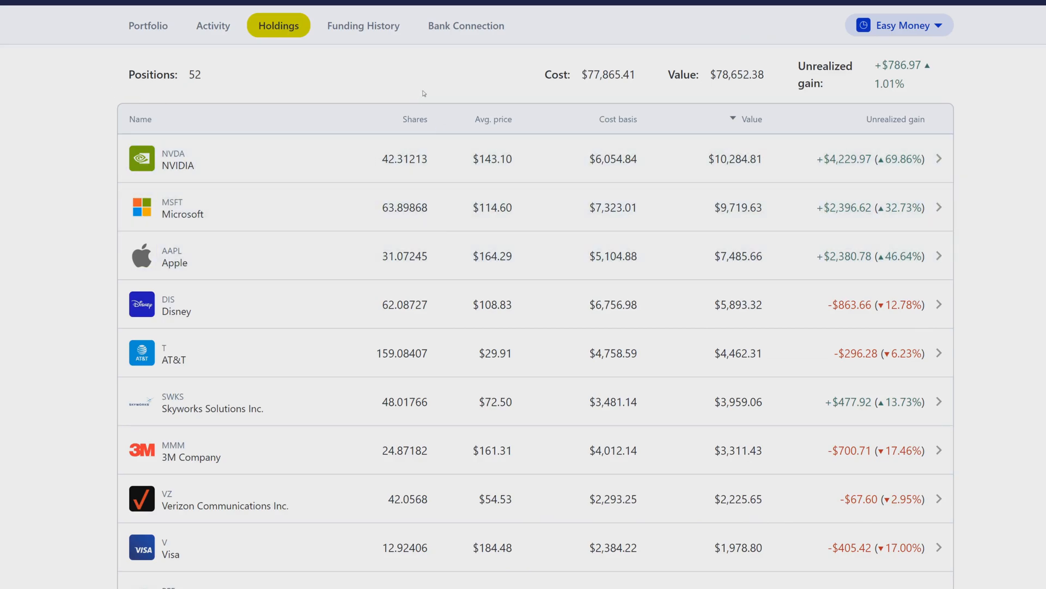
pyautogui.moveTo(432, 108)
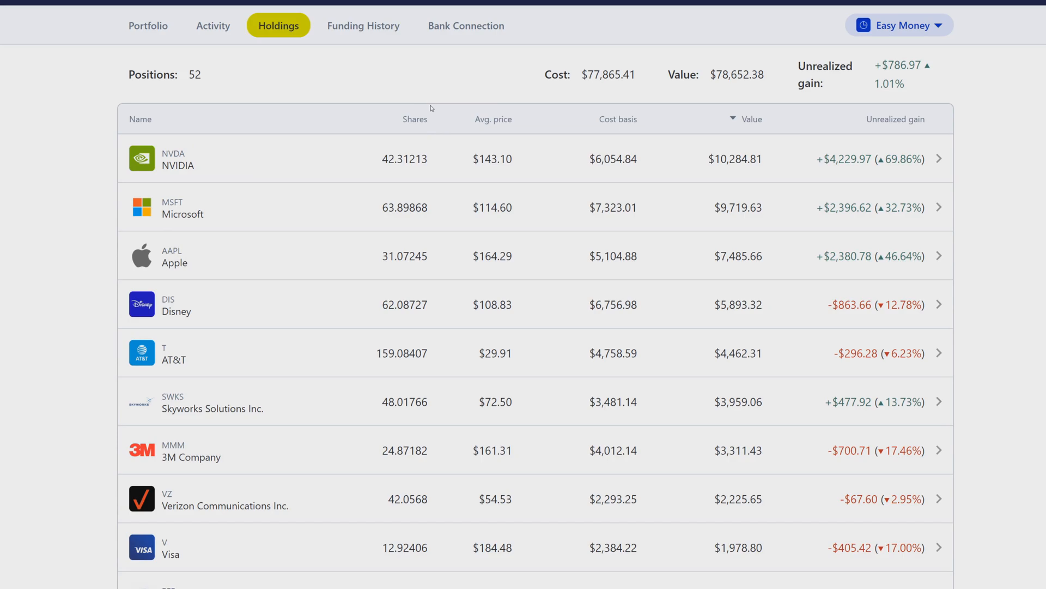
pyautogui.moveTo(439, 74)
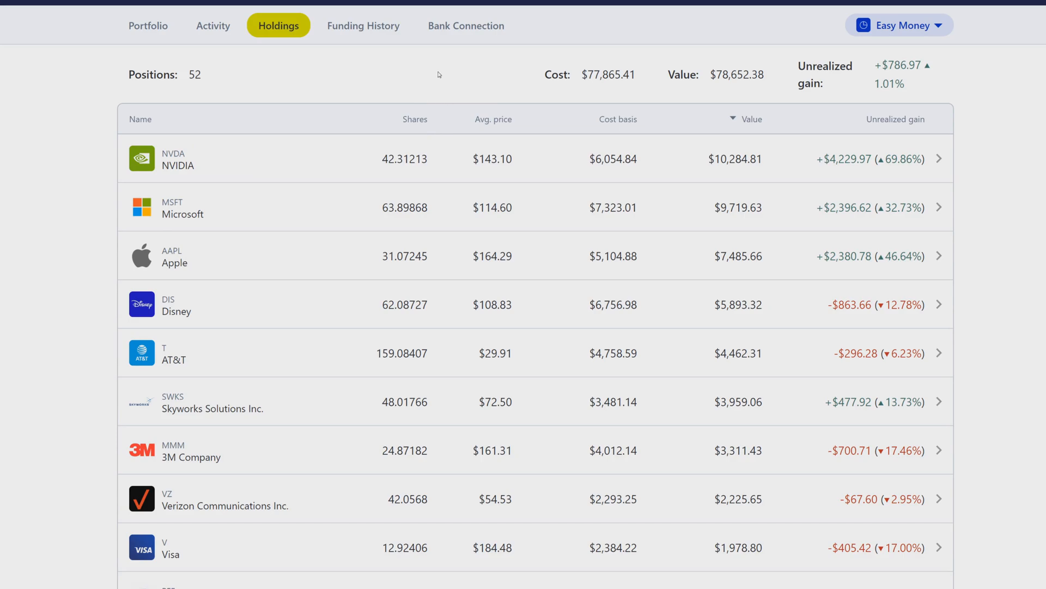
pyautogui.scroll(-3)
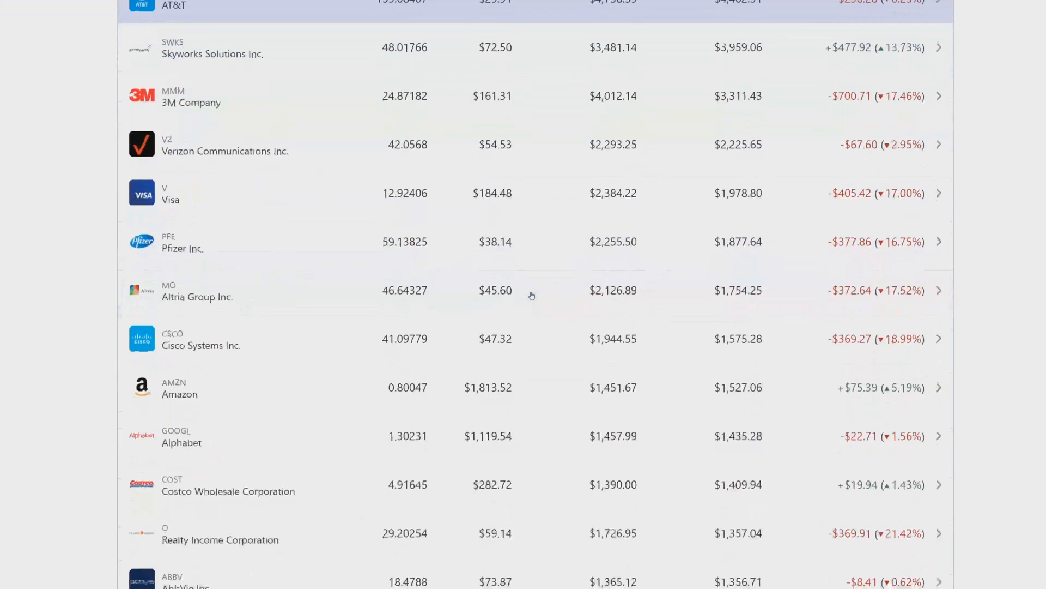
pyautogui.scroll(-3)
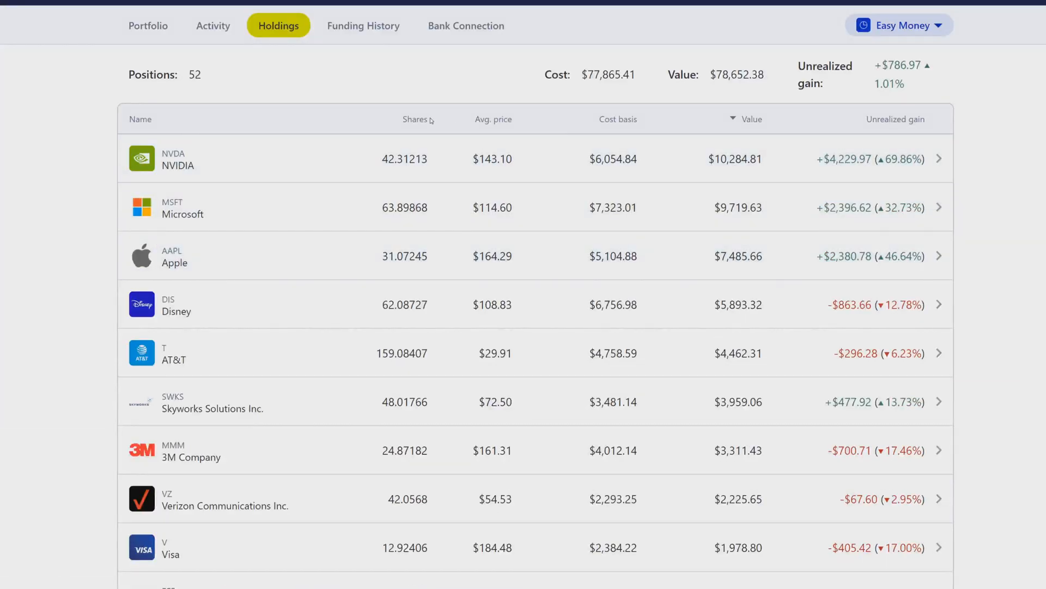
# Step: Sort holdings by share count, then by unrealized gain descending so NVIDIA leads
pyautogui.click(414, 120)
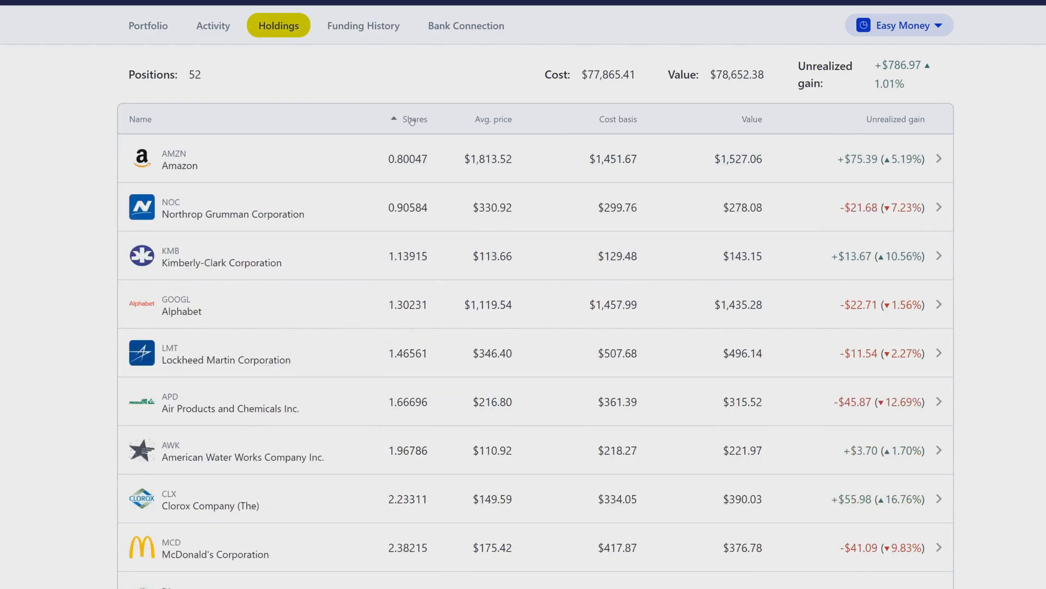
pyautogui.click(414, 120)
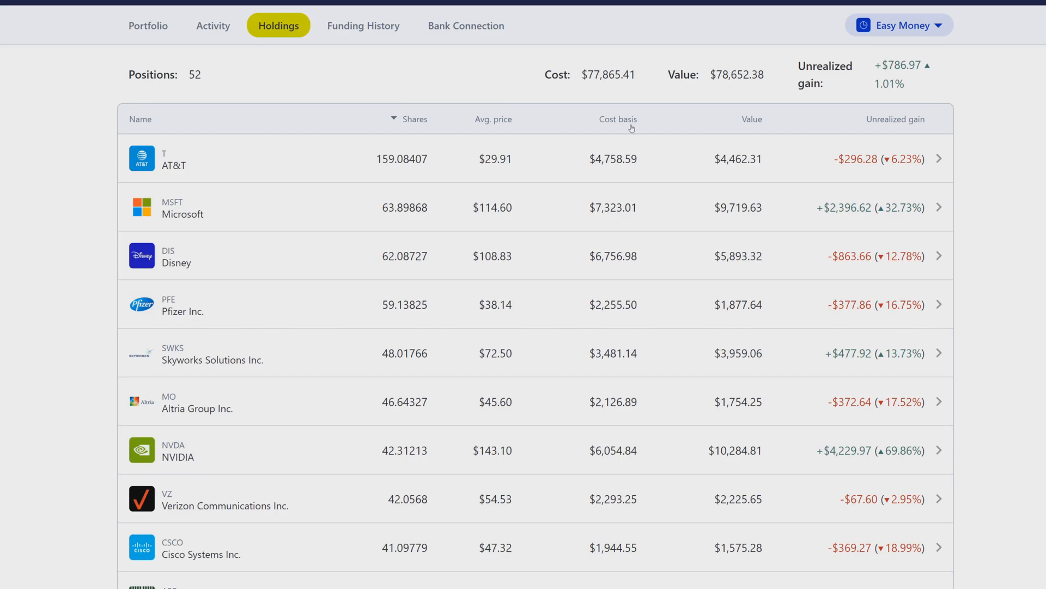
pyautogui.click(896, 119)
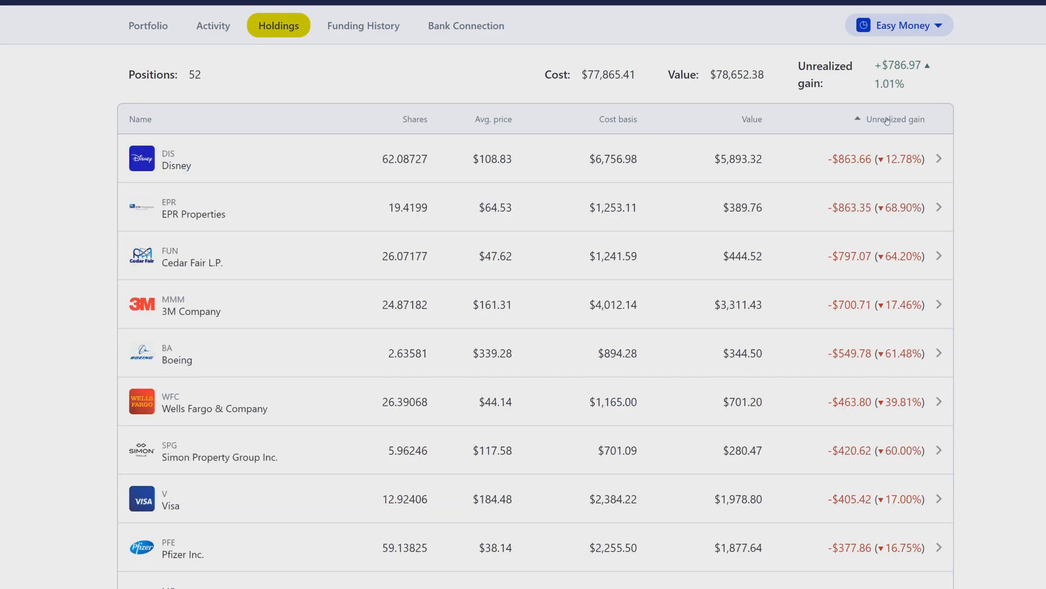
pyautogui.click(896, 119)
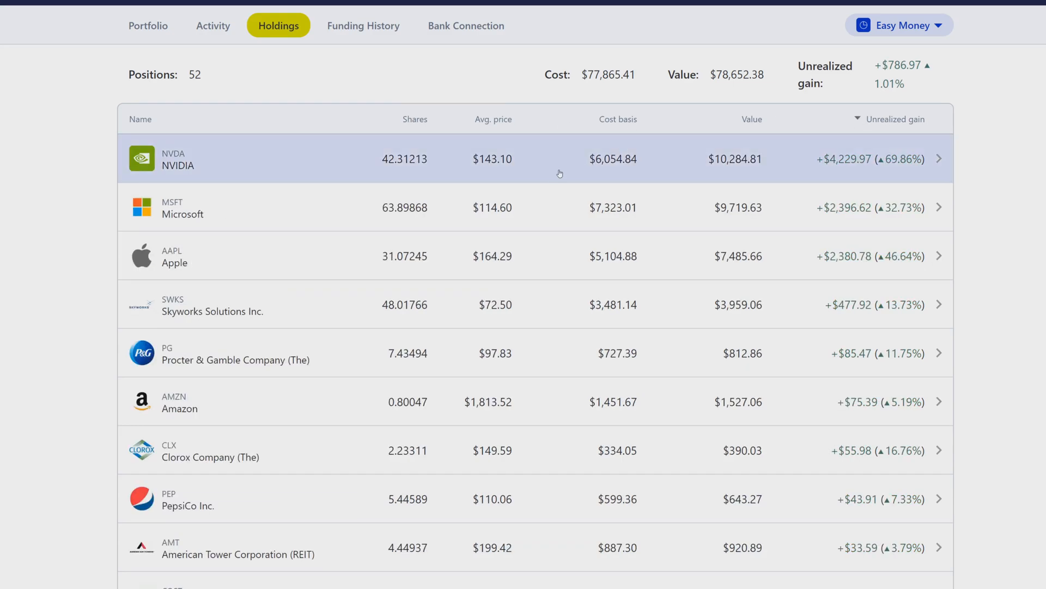
pyautogui.moveTo(351, 50)
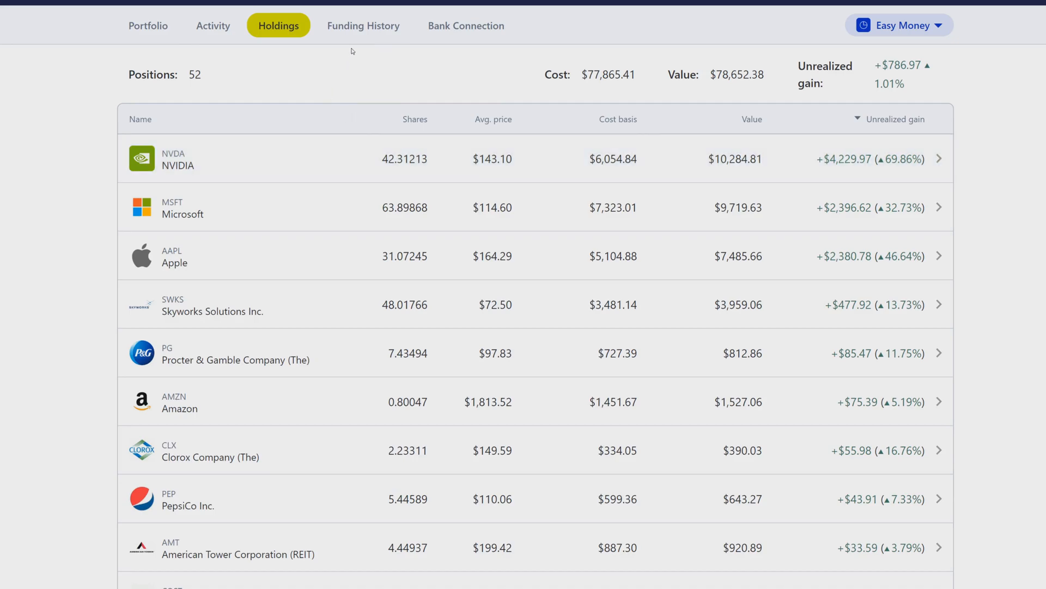
pyautogui.moveTo(216, 78)
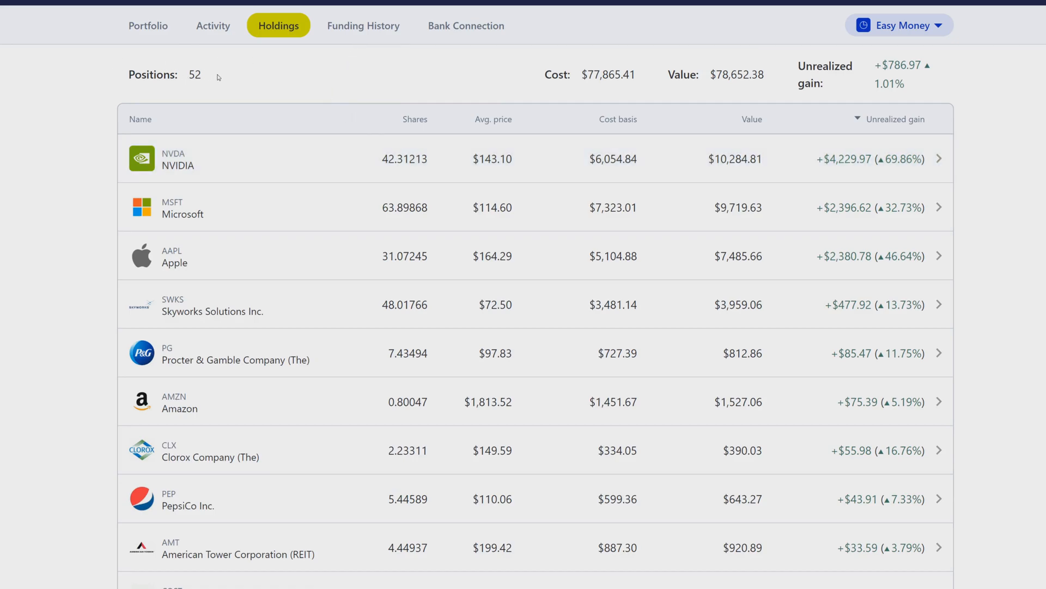
pyautogui.moveTo(976, 71)
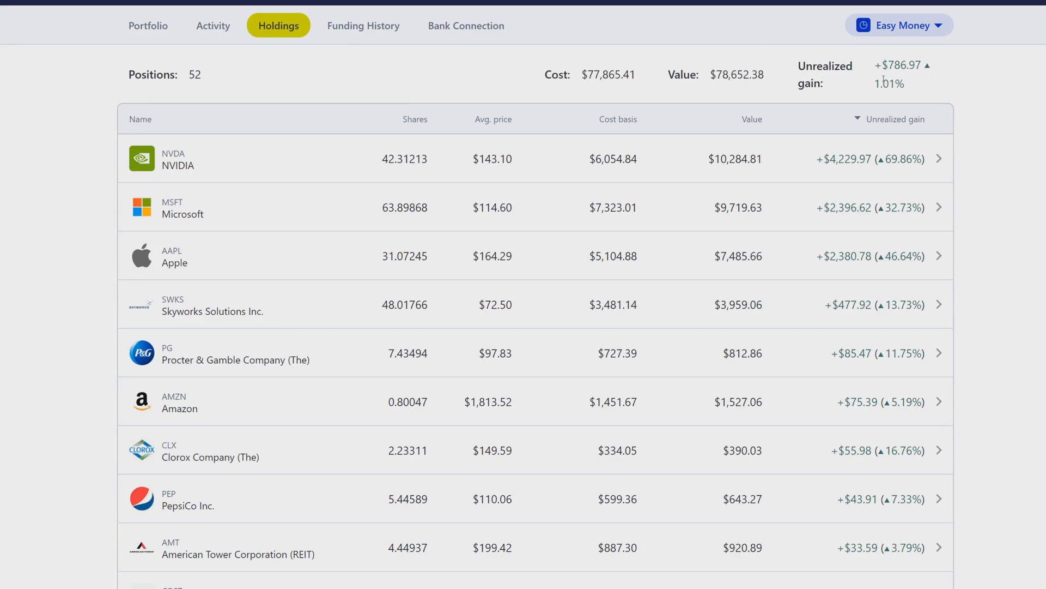
pyautogui.moveTo(365, 47)
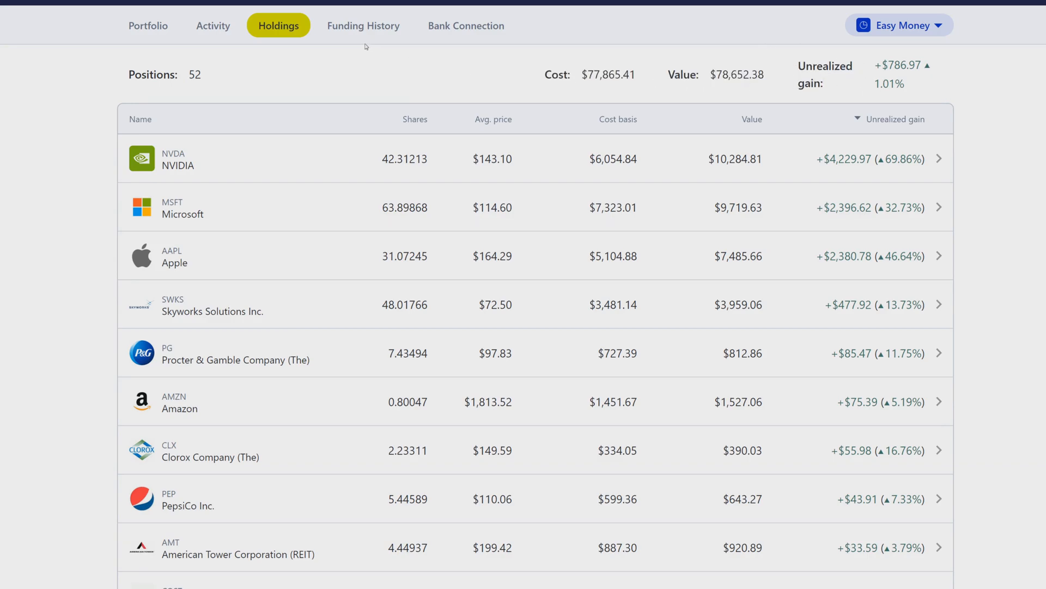
# Step: Check Funding History's yearly deposits ($43,170.83 in 2019), then return to the Portfolio overview
pyautogui.click(362, 35)
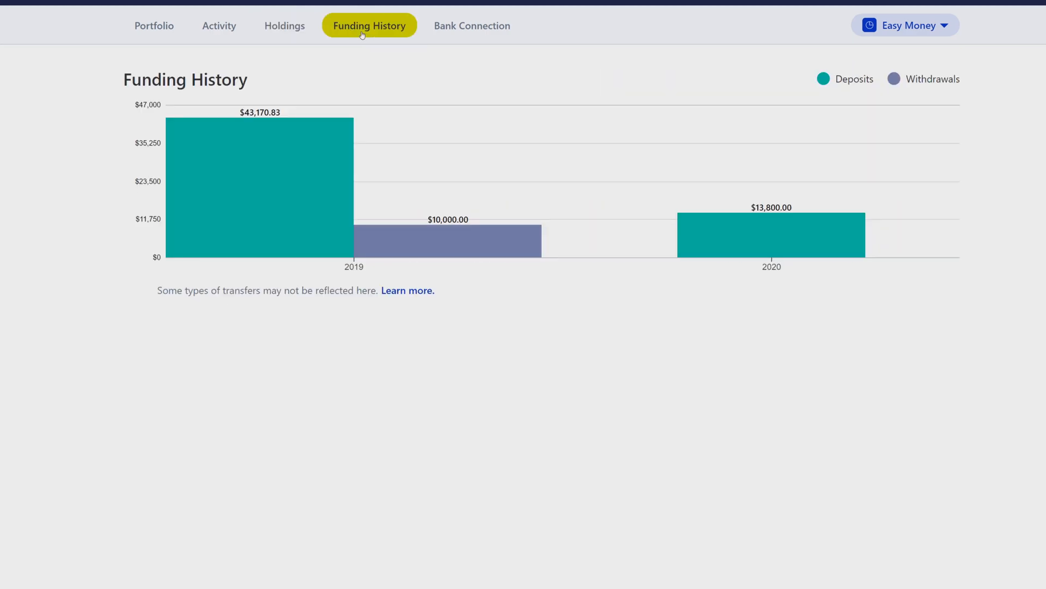
pyautogui.moveTo(362, 35)
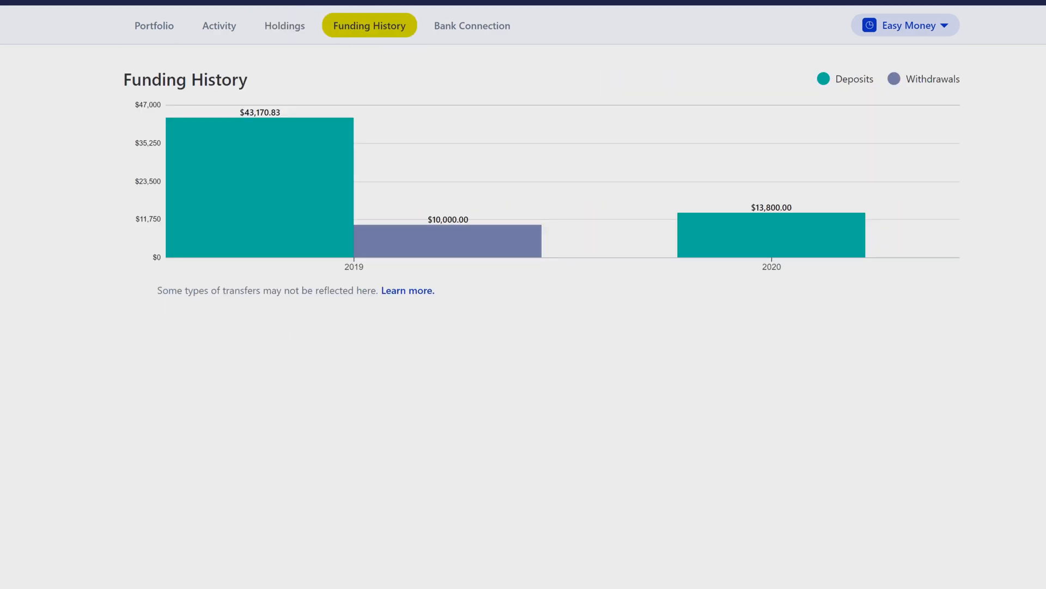
pyautogui.moveTo(335, 200)
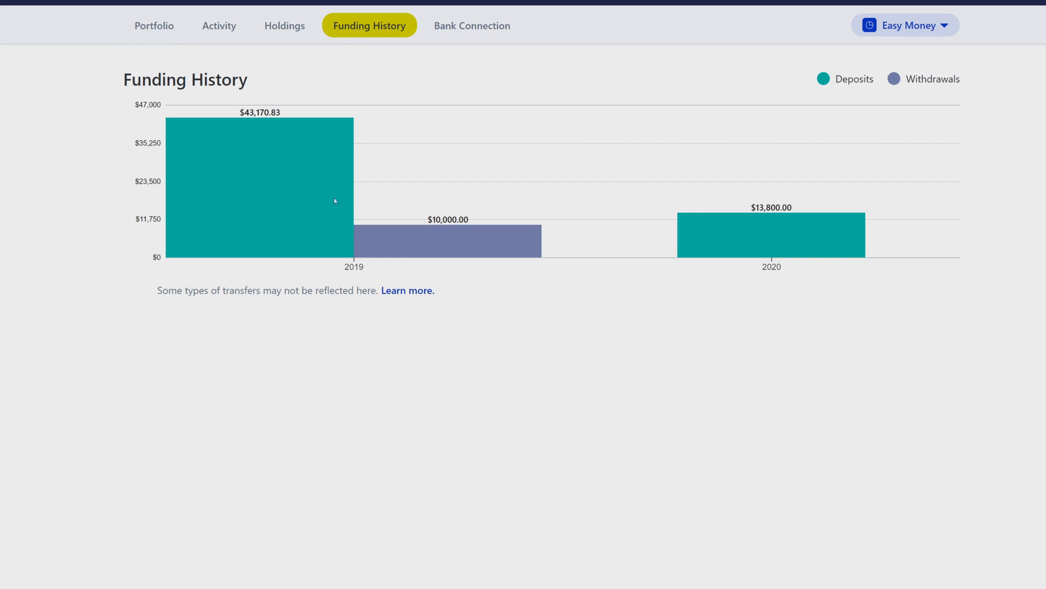
pyautogui.moveTo(454, 31)
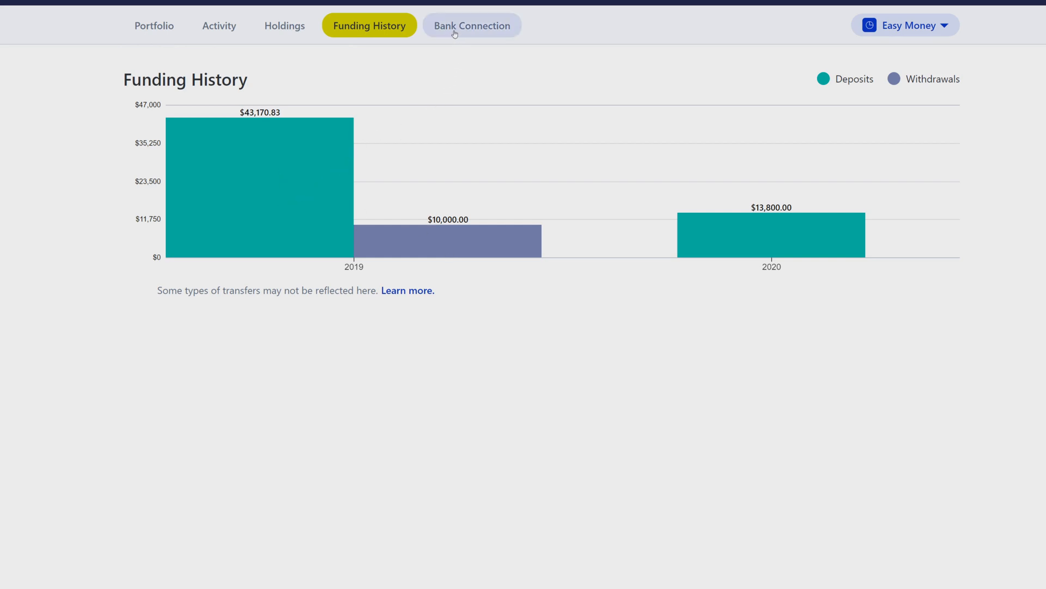
pyautogui.moveTo(484, 46)
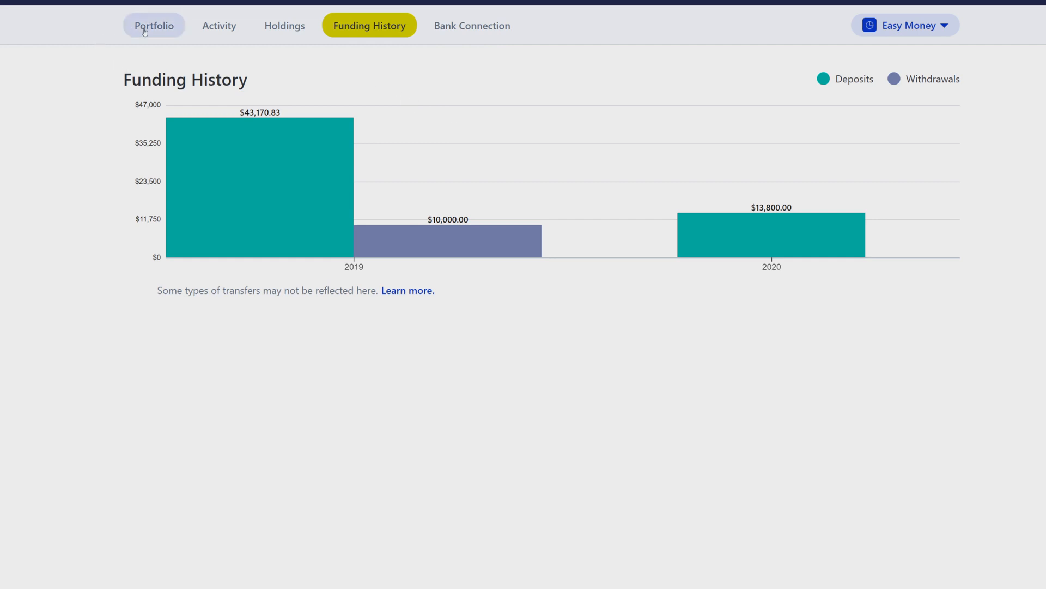
pyautogui.click(154, 26)
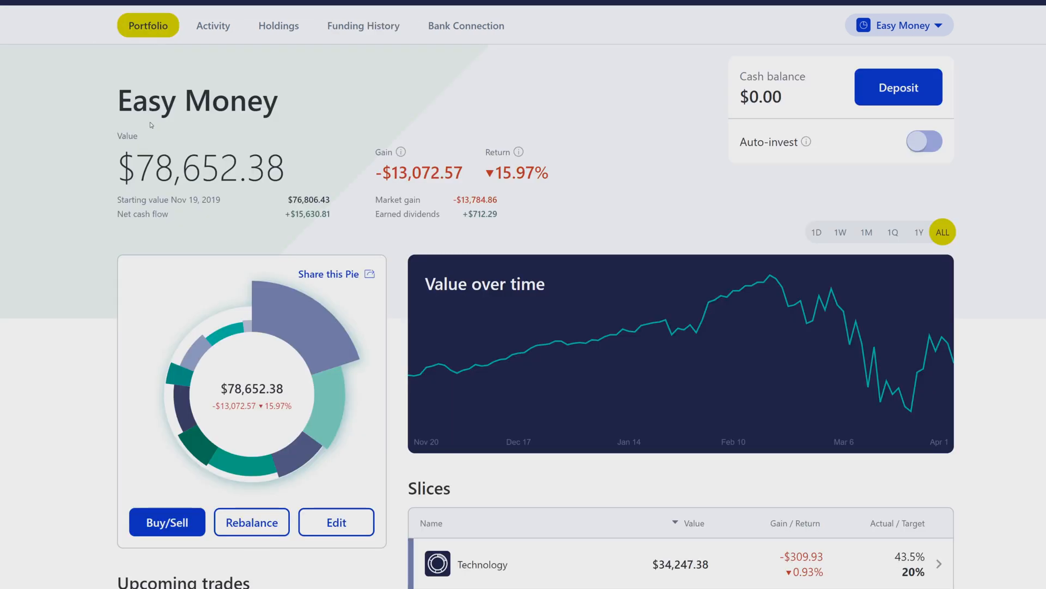
pyautogui.moveTo(144, 133)
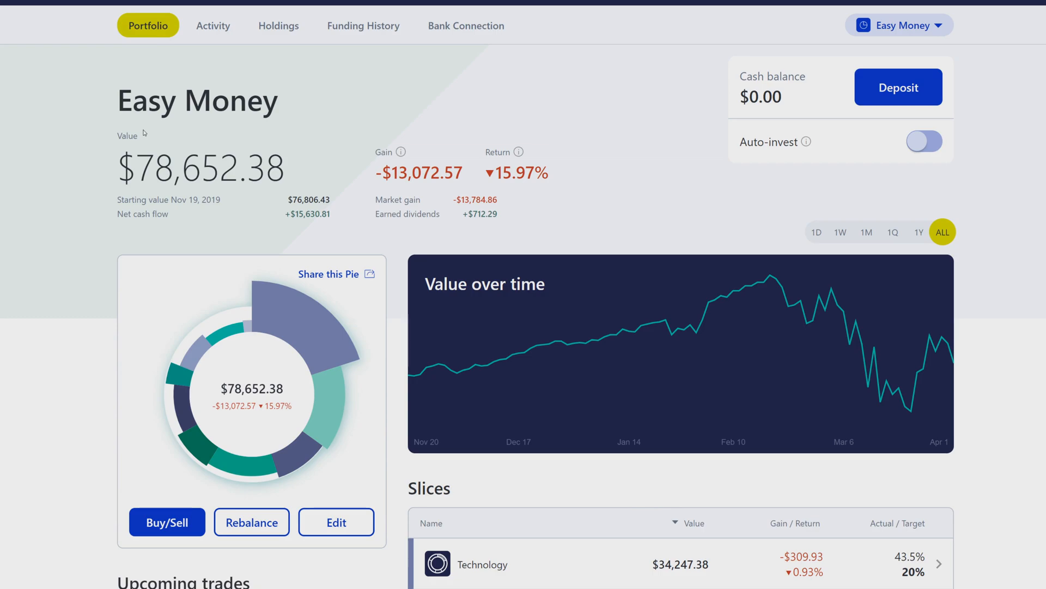